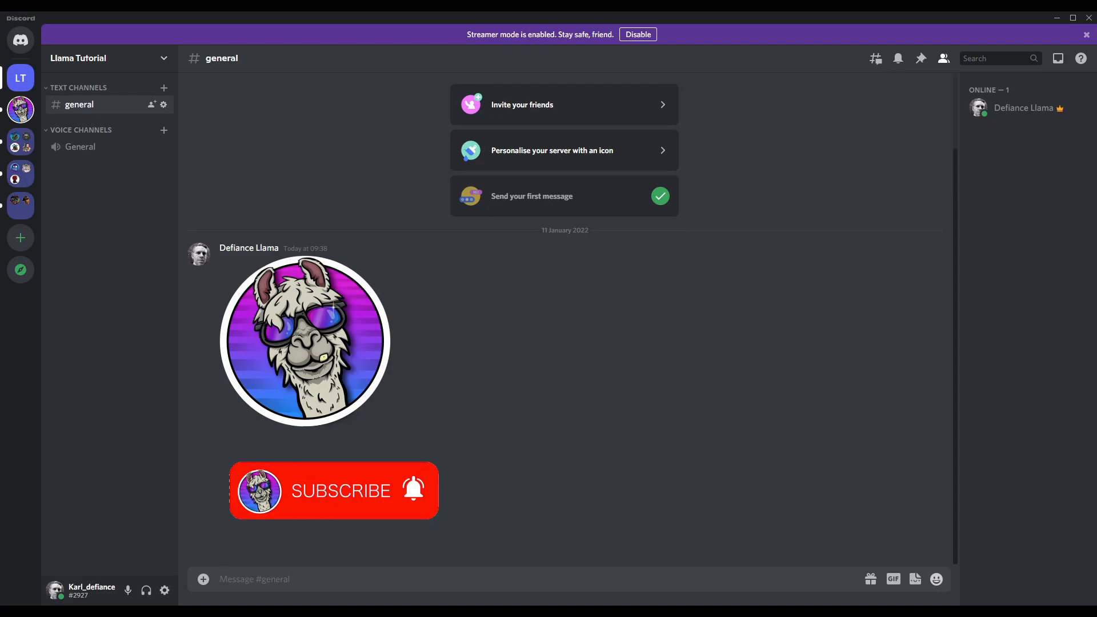
mouse_move(1010, 246)
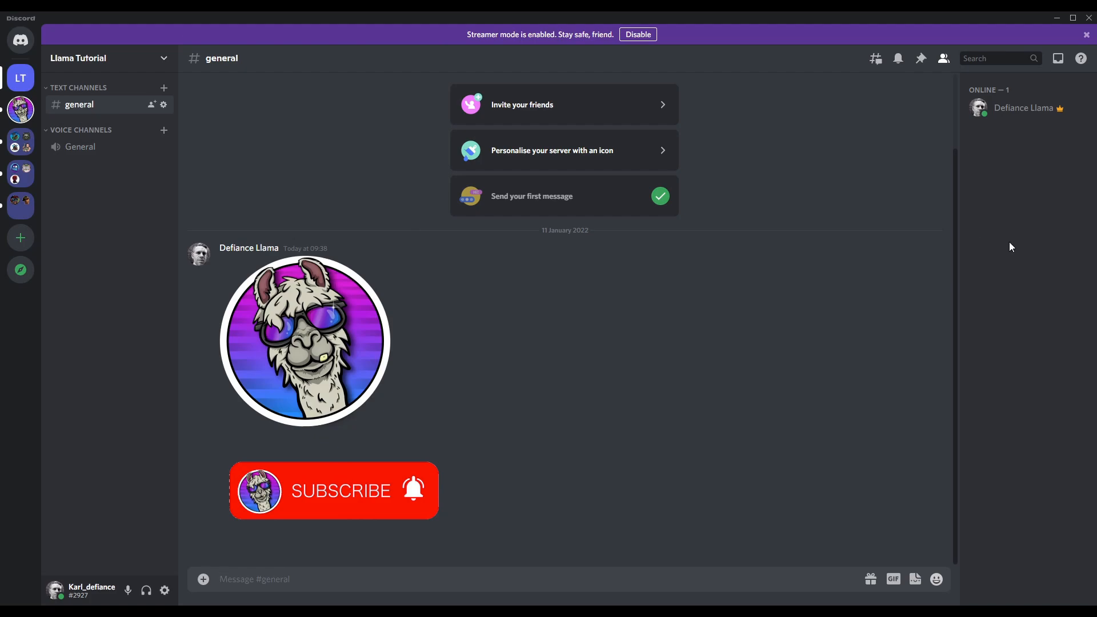
mouse_move(520, 383)
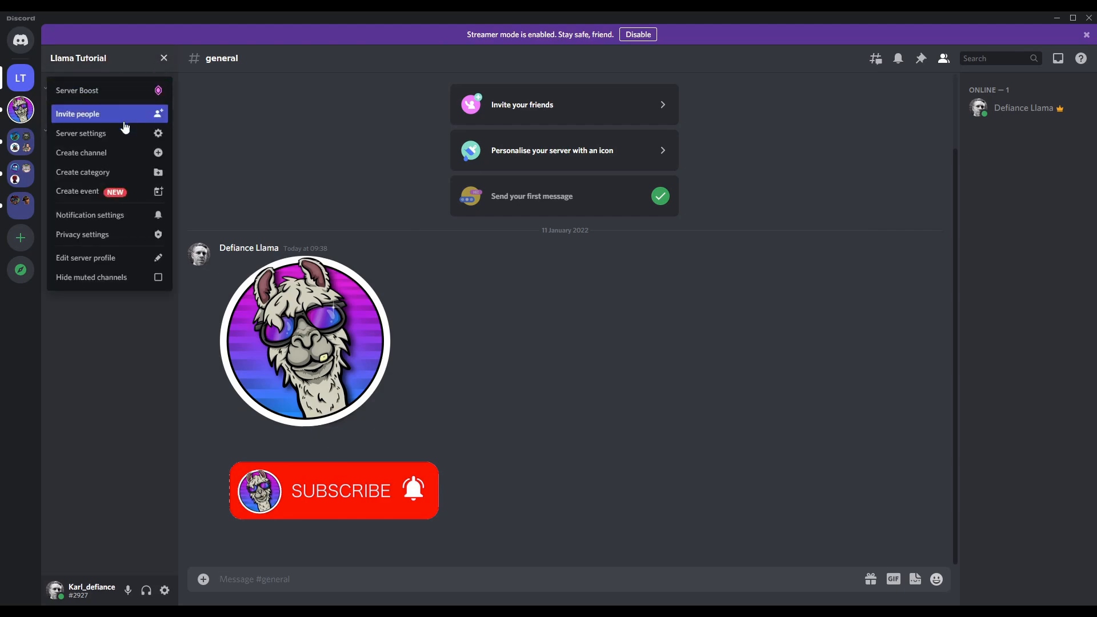
Go into the Llama Tutorial server settings from the server name menu.
click(105, 58)
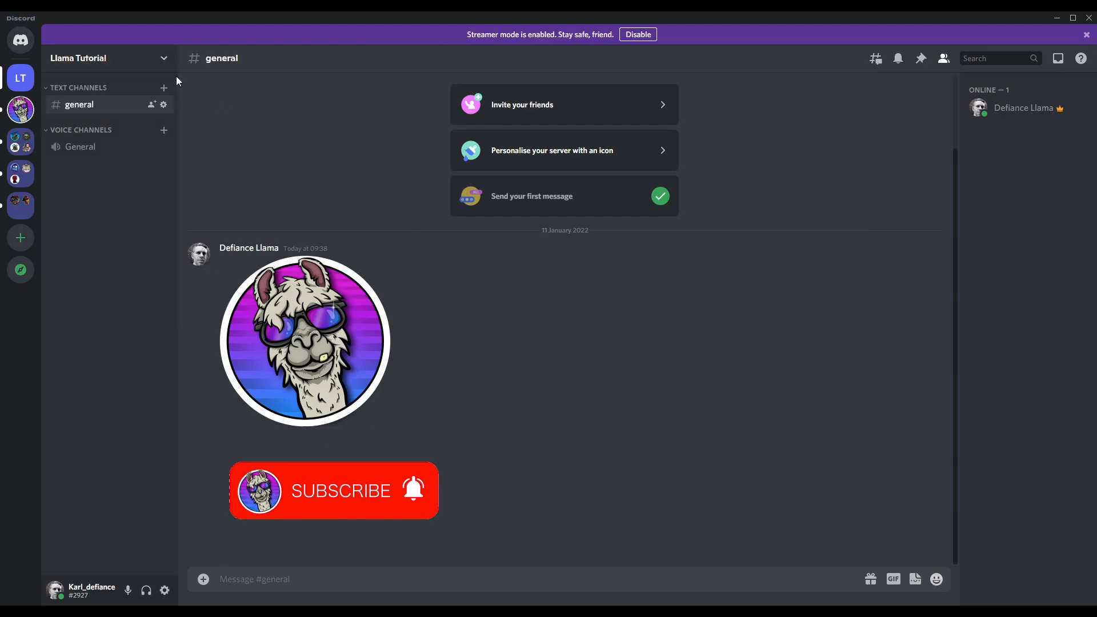
click(106, 59)
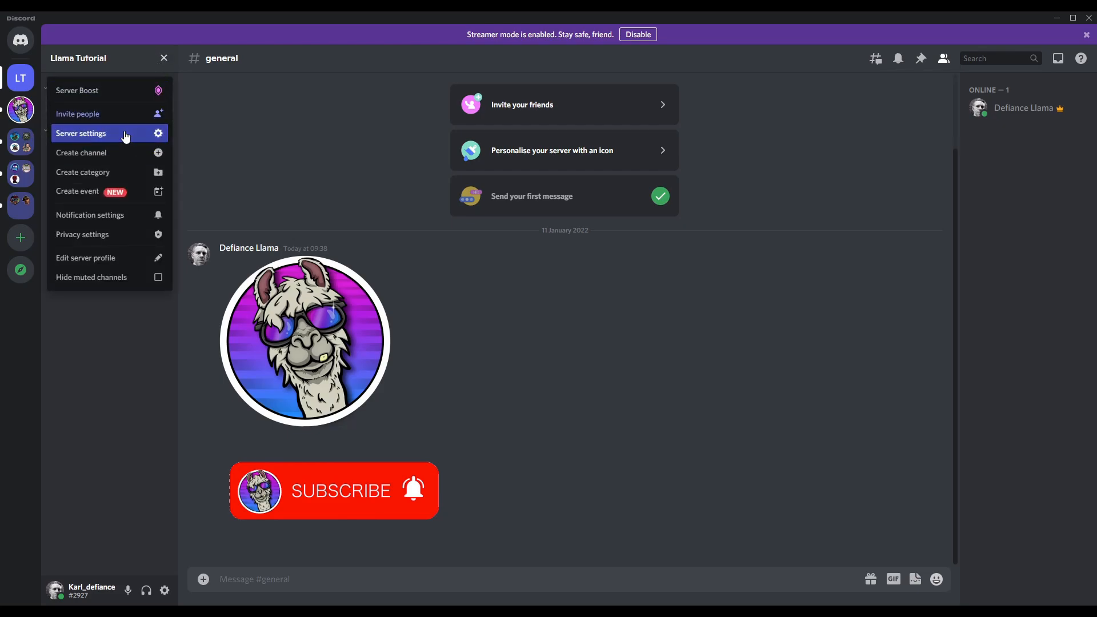
click(81, 133)
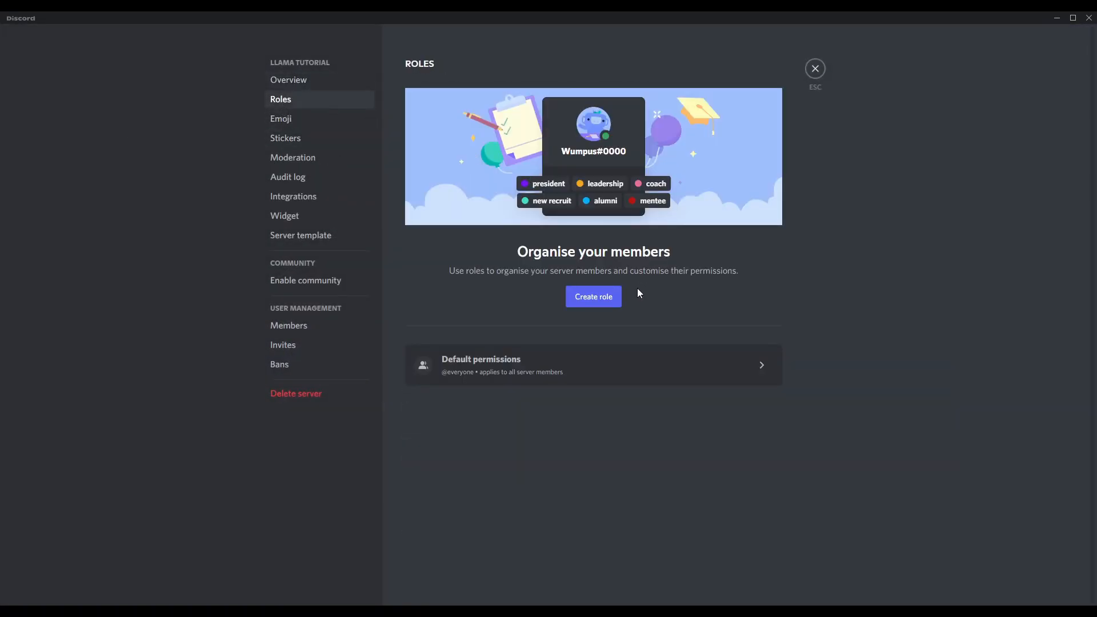
Create a new role named Now Streaming with a purple colour.
click(593, 297)
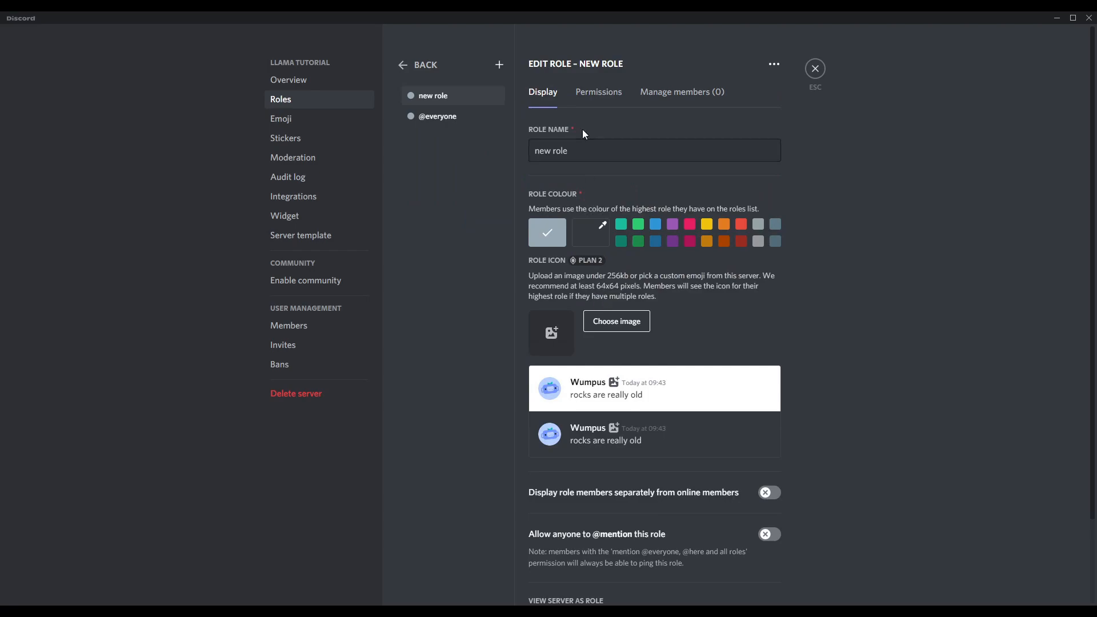
text(No)
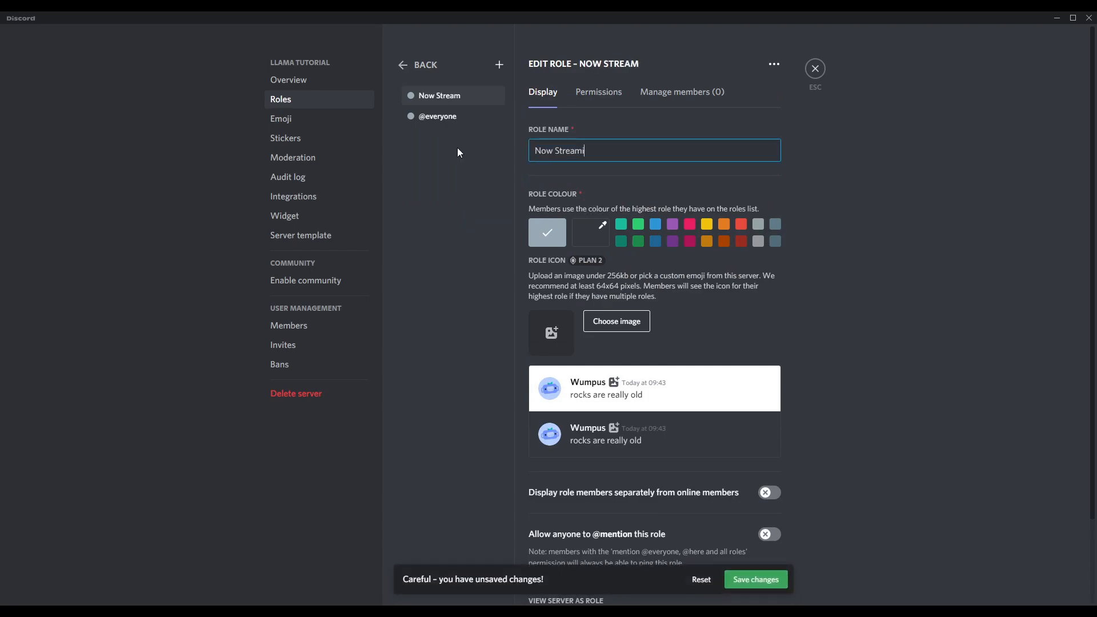
text(ing)
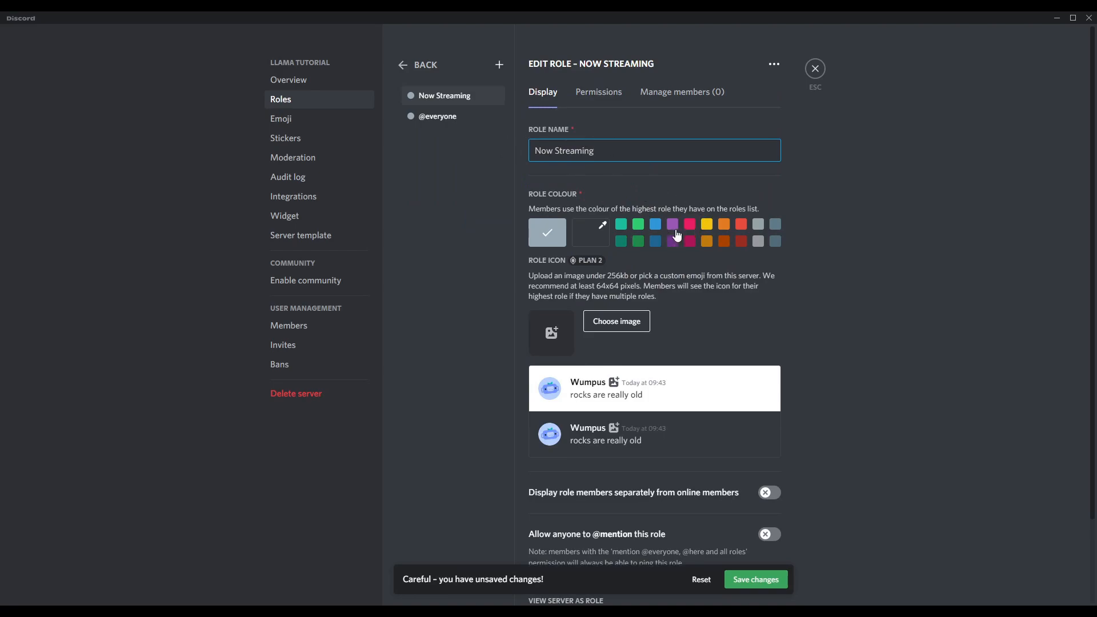
click(672, 225)
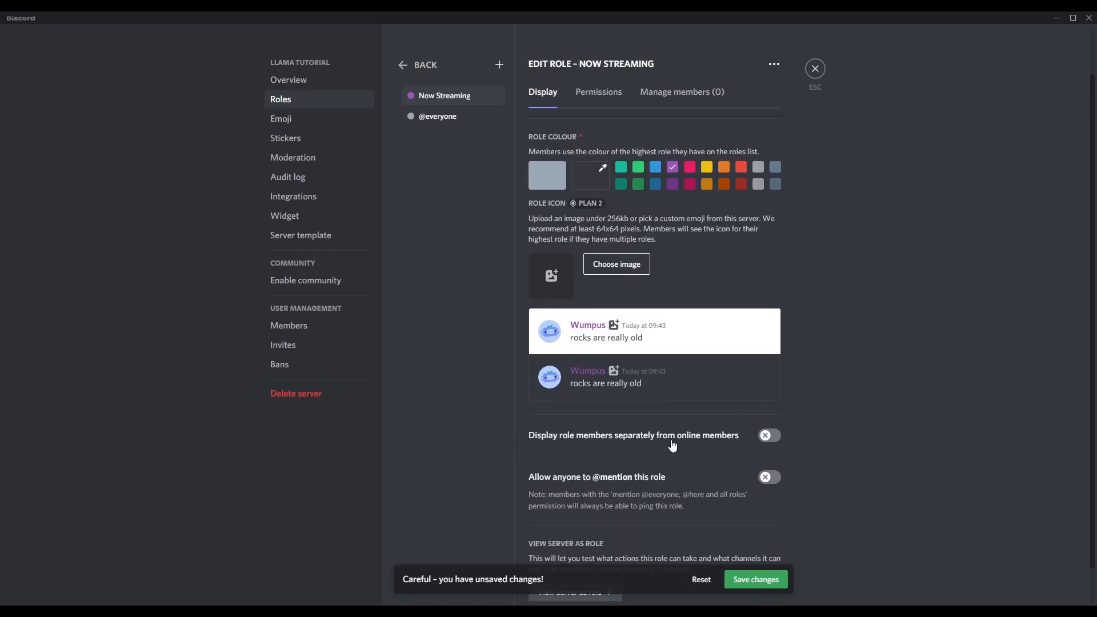
Display the role's members separately from online members and save the changes.
click(768, 435)
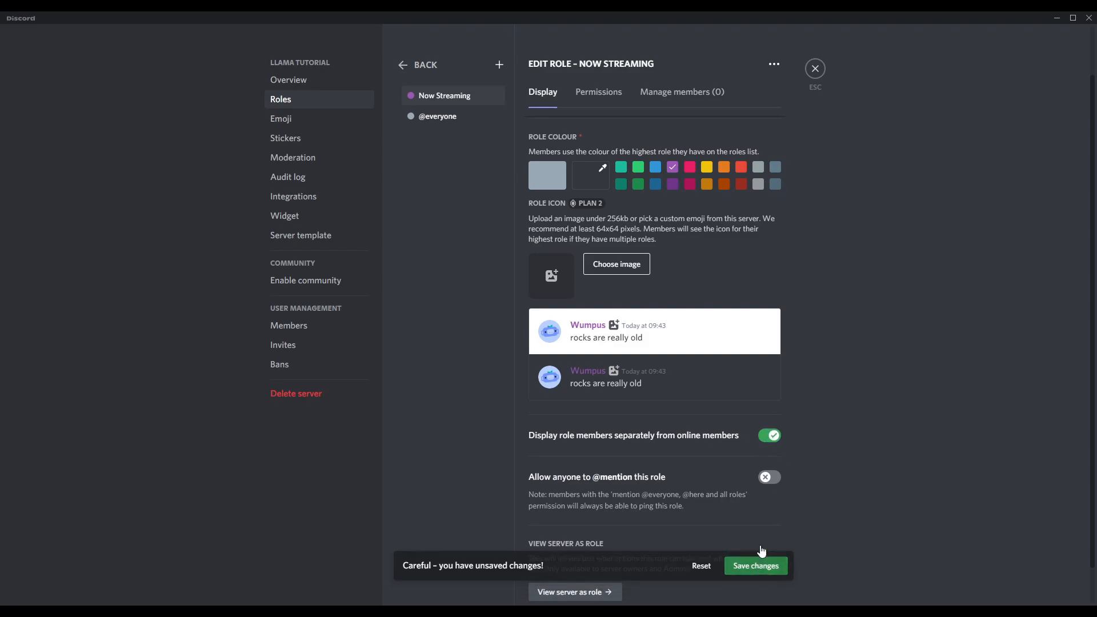
click(598, 92)
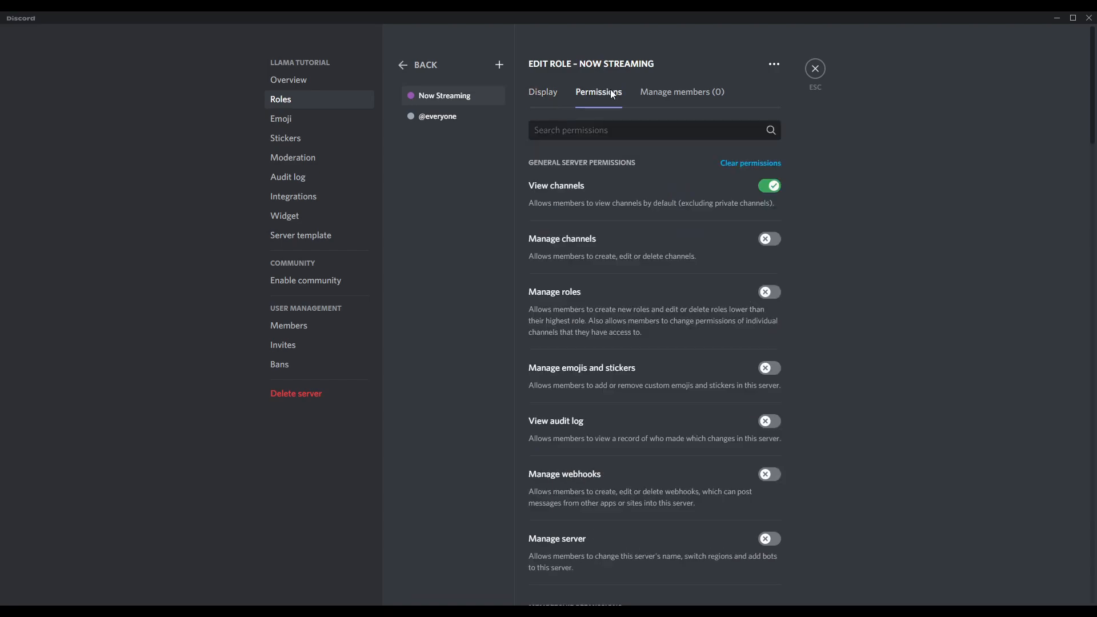
mouse_move(672, 349)
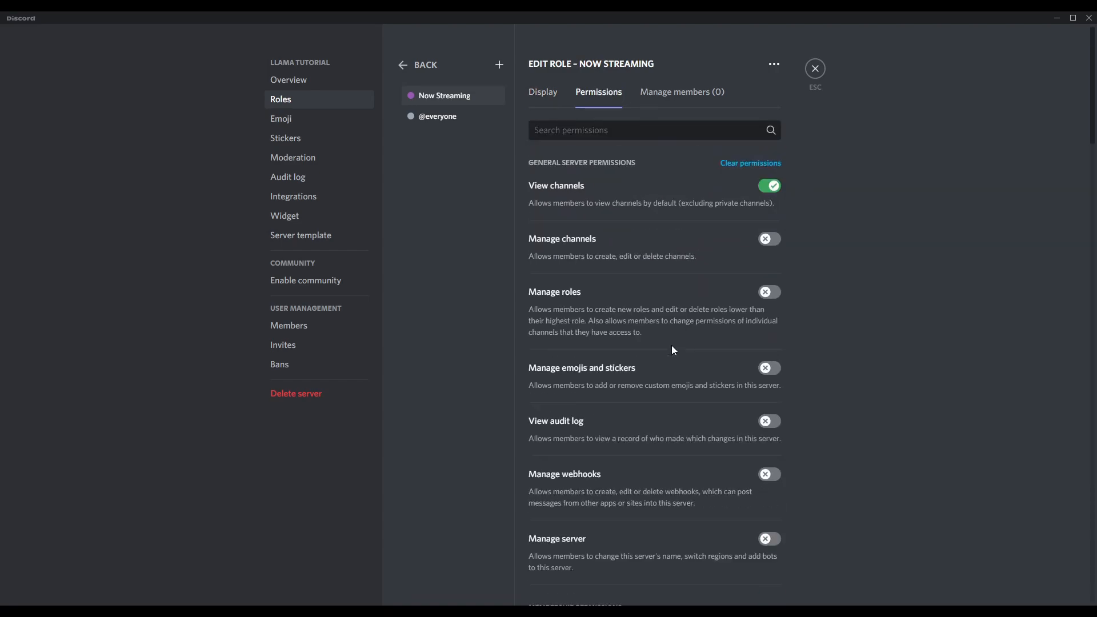
click(542, 91)
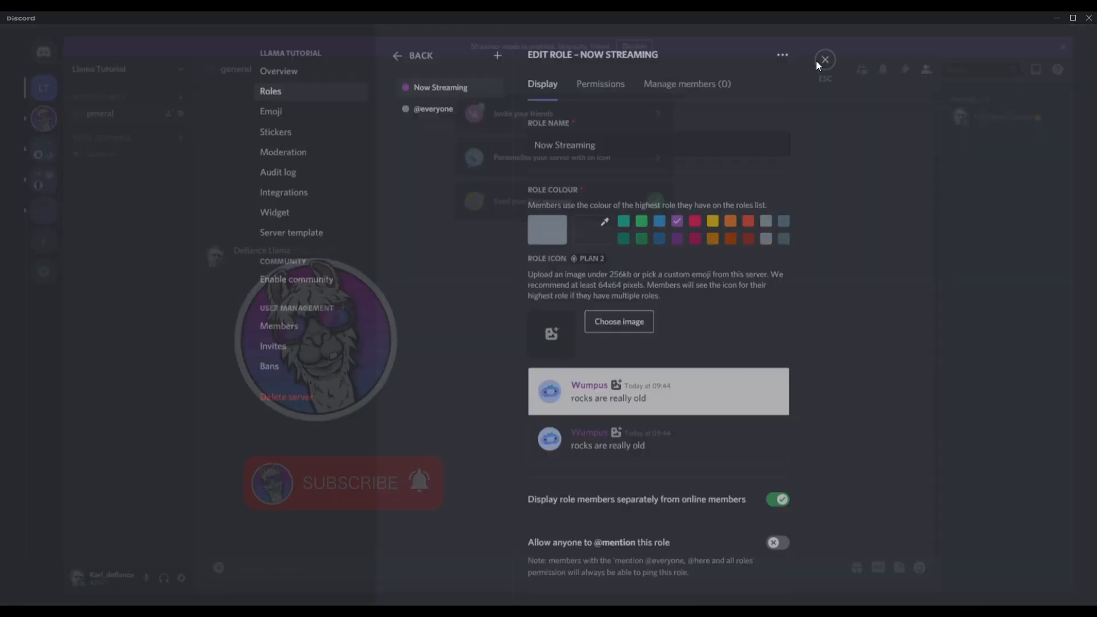
Leave server settings and return to the general channel.
click(824, 58)
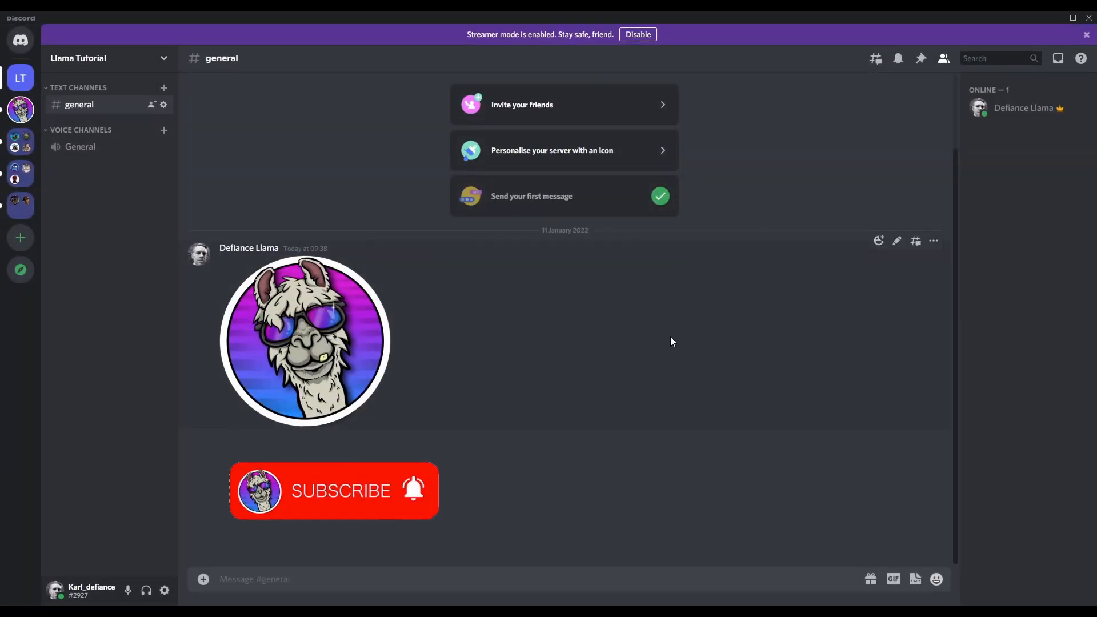
mouse_move(636, 260)
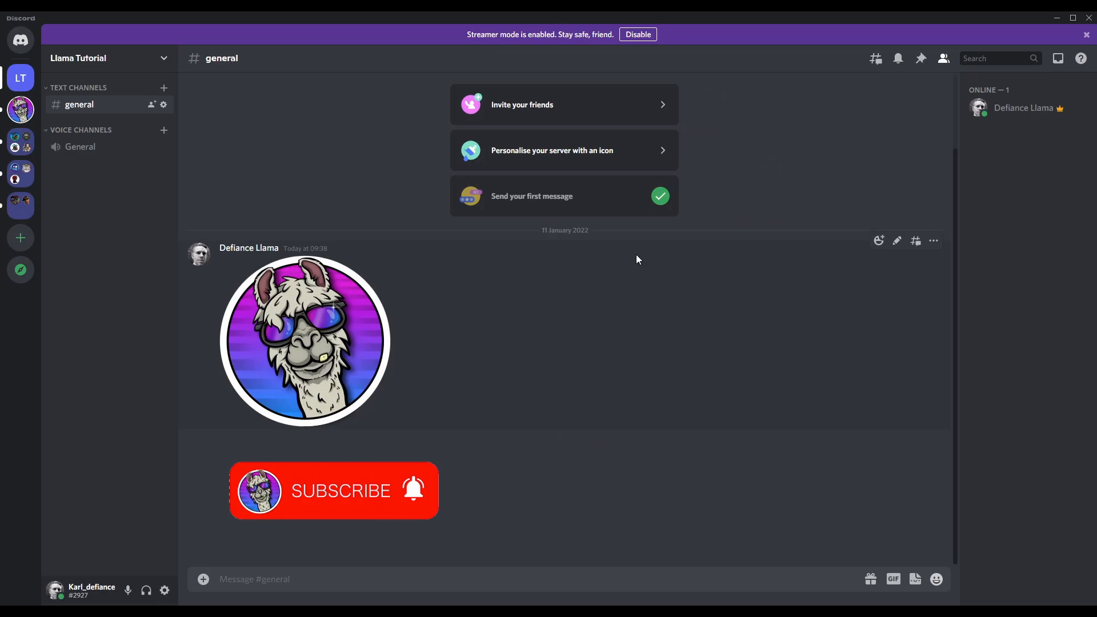
mouse_move(1049, 492)
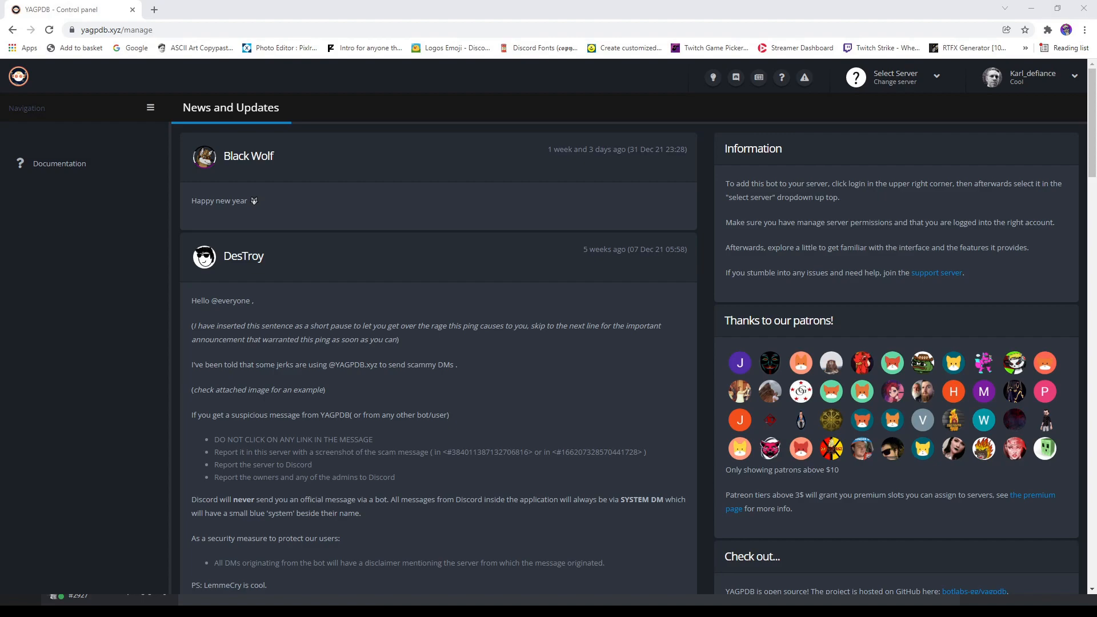
Choose Llama Tutorial from YAGPDB's server list to add the bot.
click(895, 77)
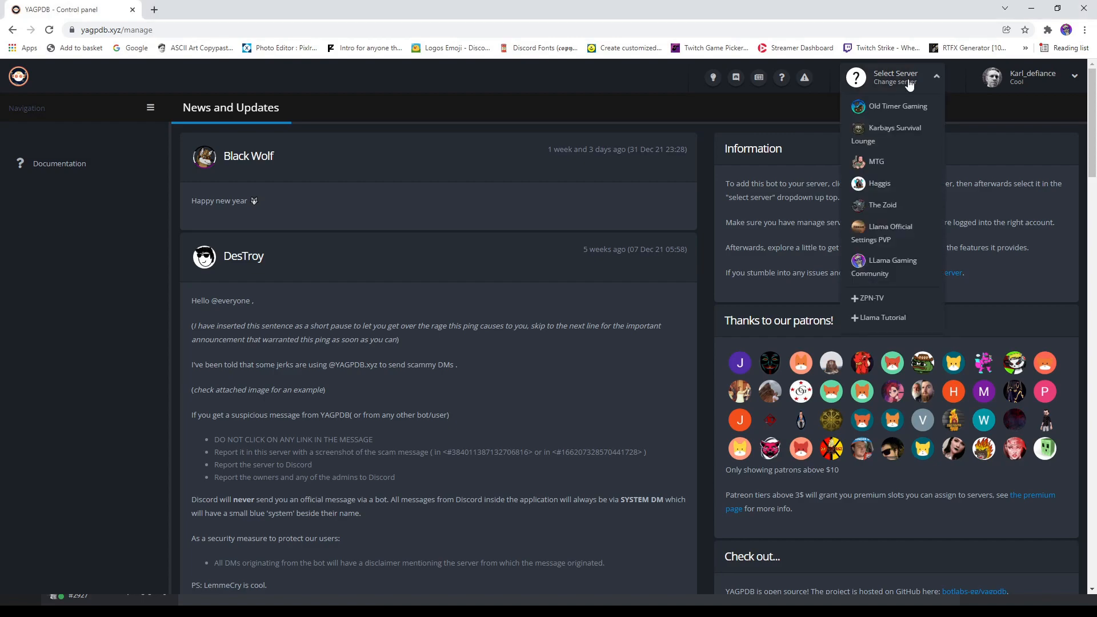
mouse_move(890, 317)
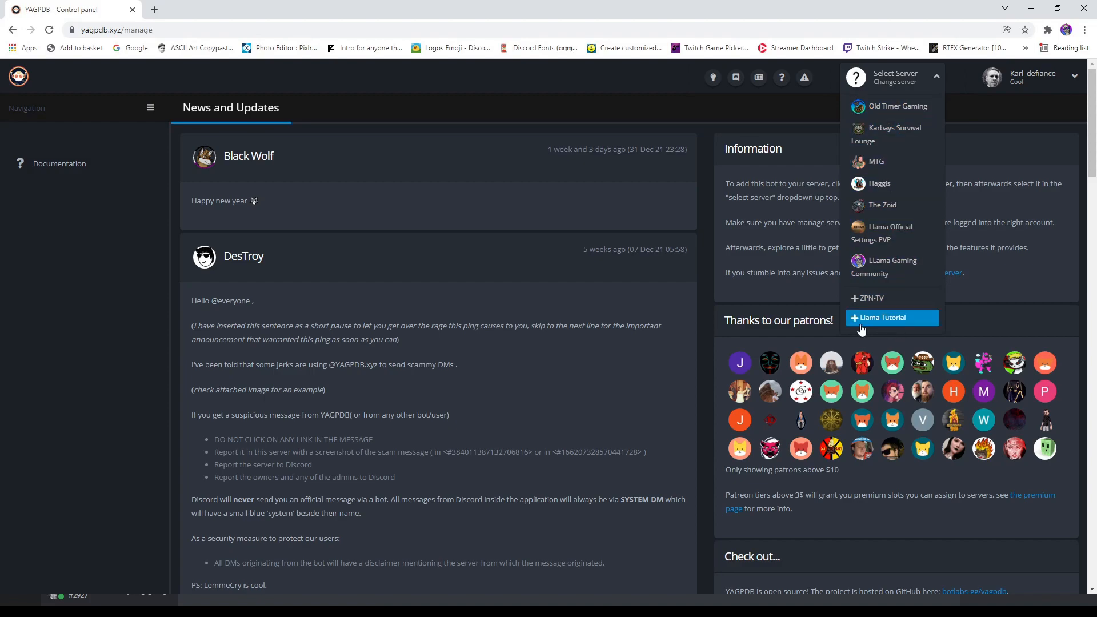
click(882, 316)
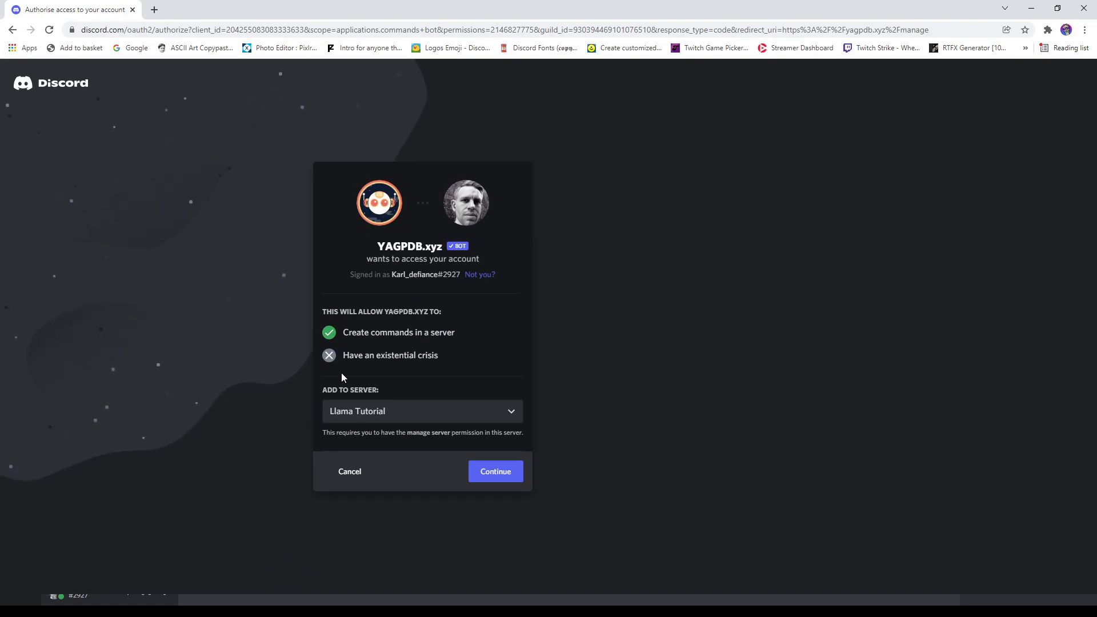
Continue and authorise YAGPDB.xyz's permissions for Llama Tutorial.
click(495, 471)
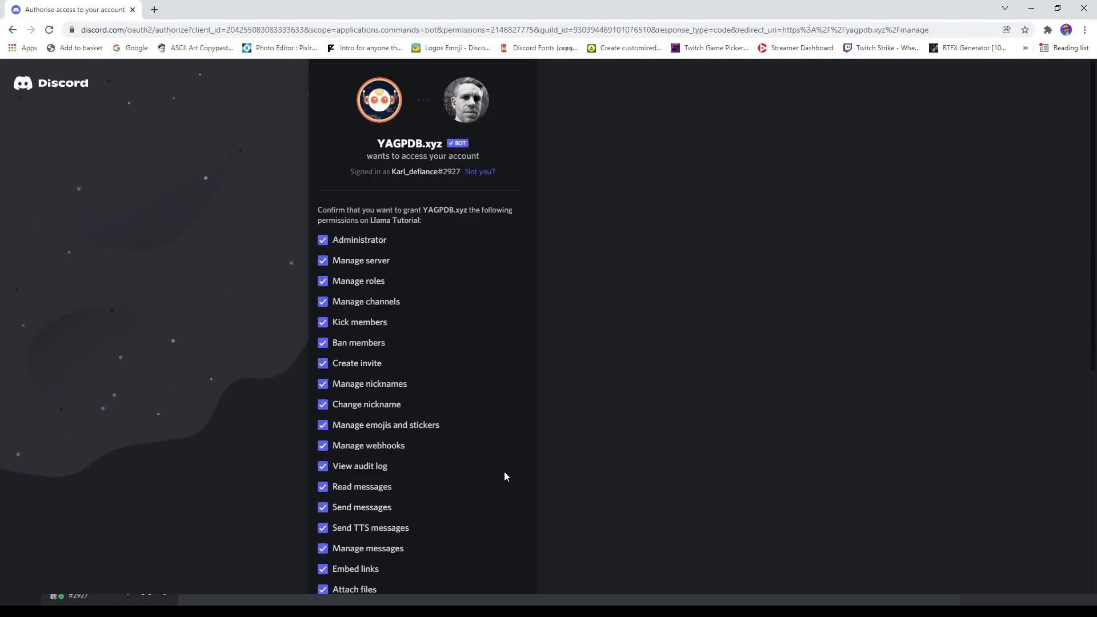
scroll(down, 3)
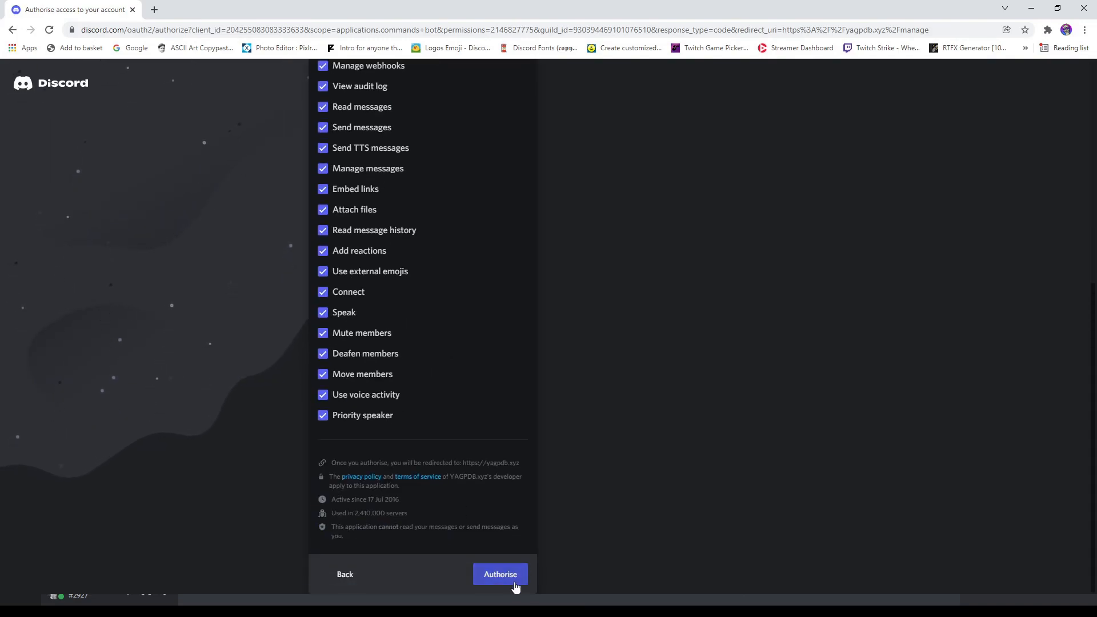
click(501, 574)
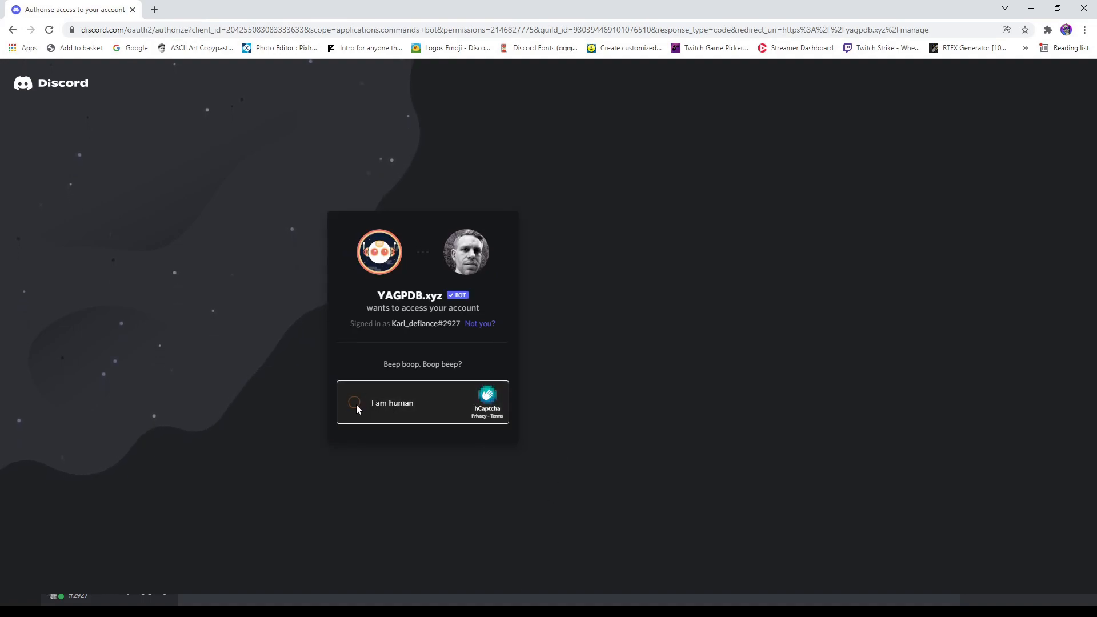
Pass the 'I am human' check and start managing the bot for Llama Tutorial.
click(354, 402)
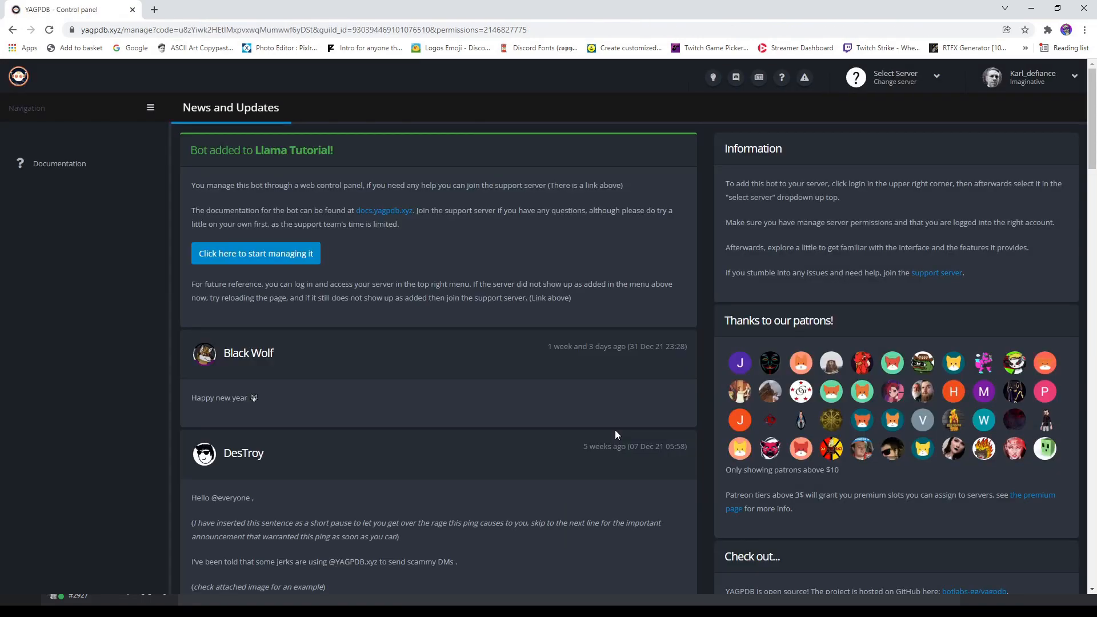
mouse_move(481, 555)
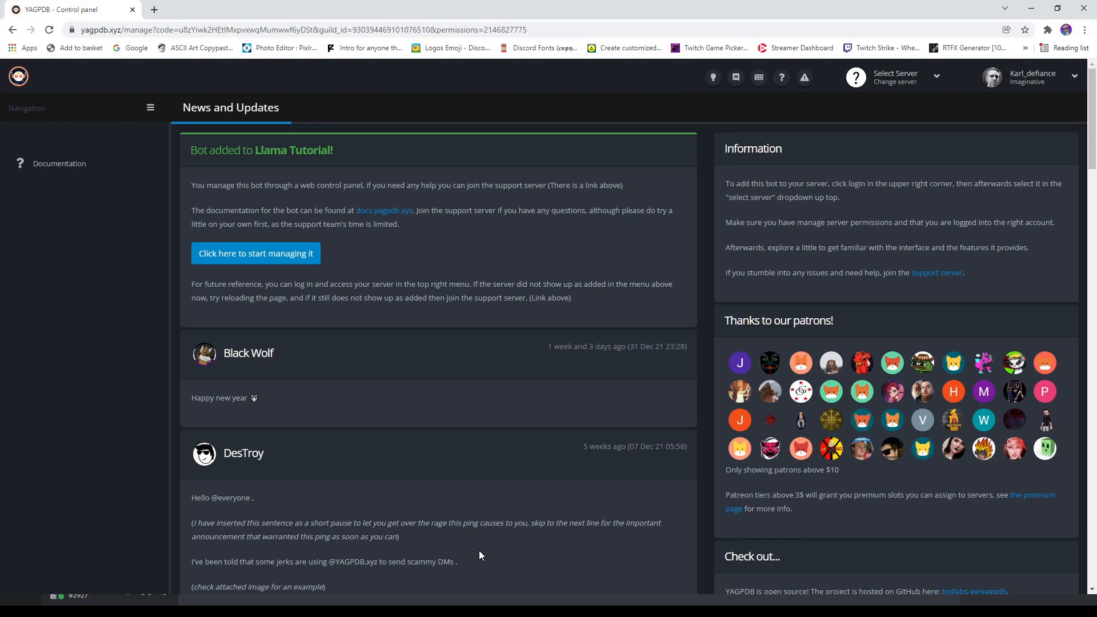
mouse_move(881, 125)
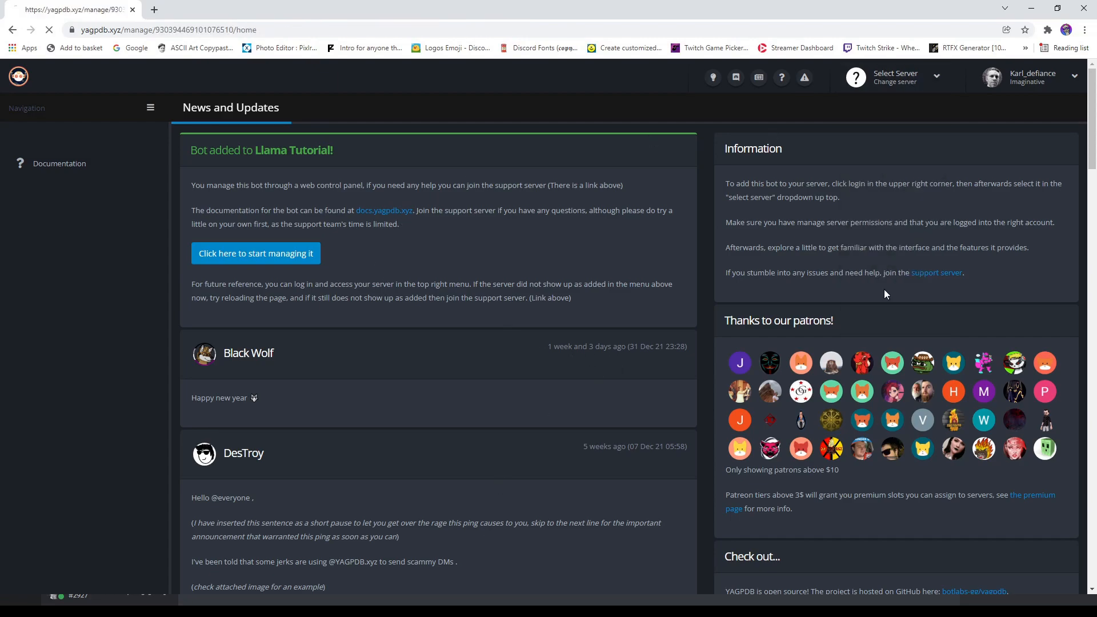
click(255, 252)
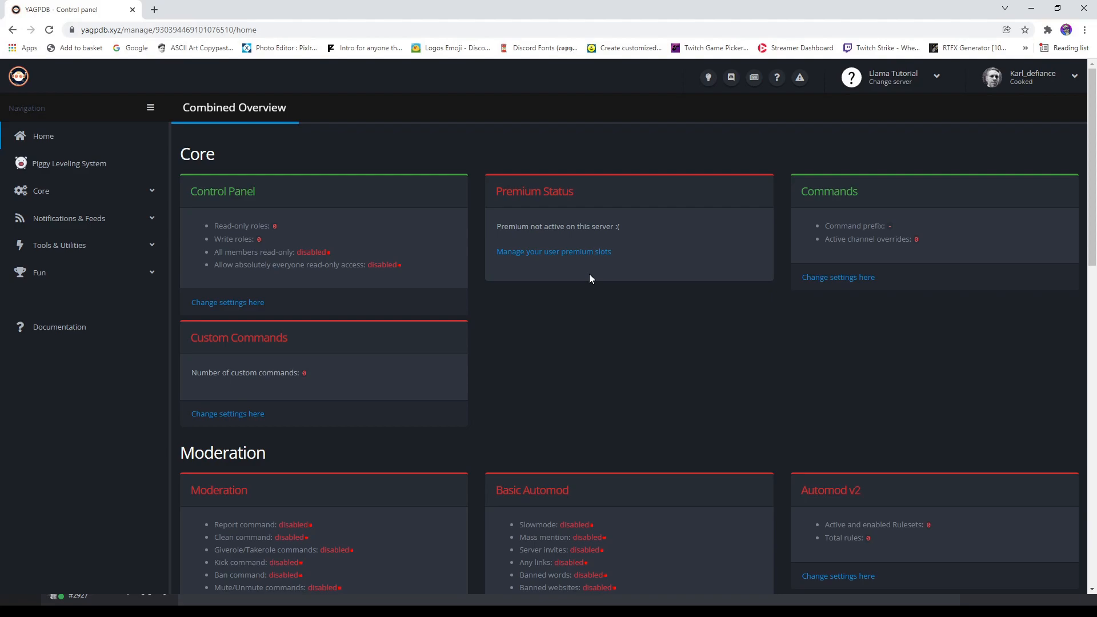
Go to the Streaming card's settings from the Combined Overview.
scroll(down, 3)
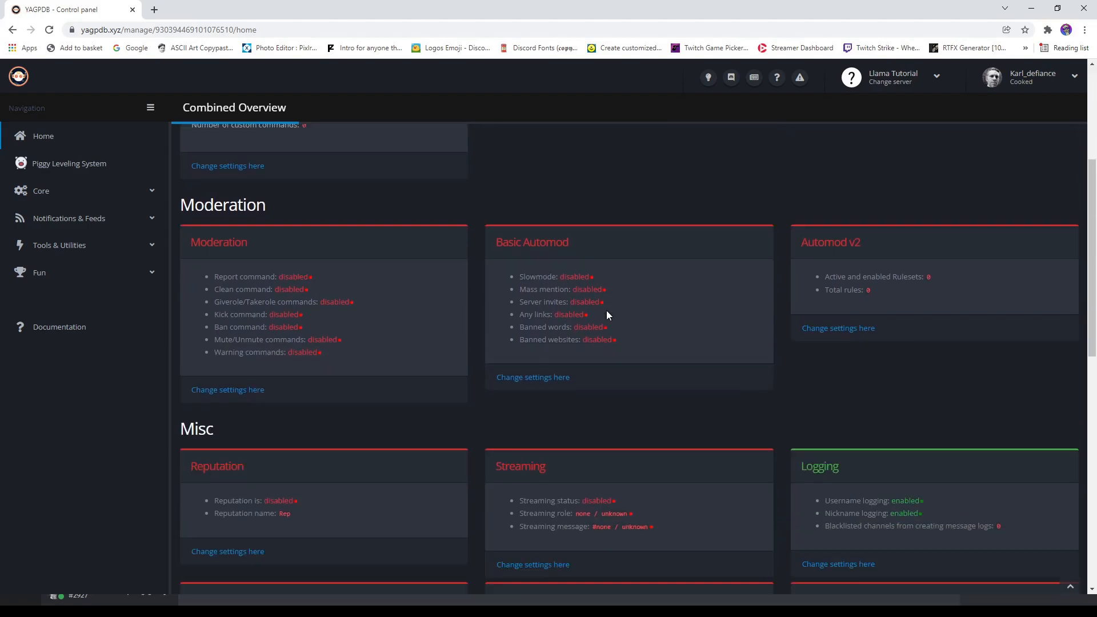
scroll(down, 3)
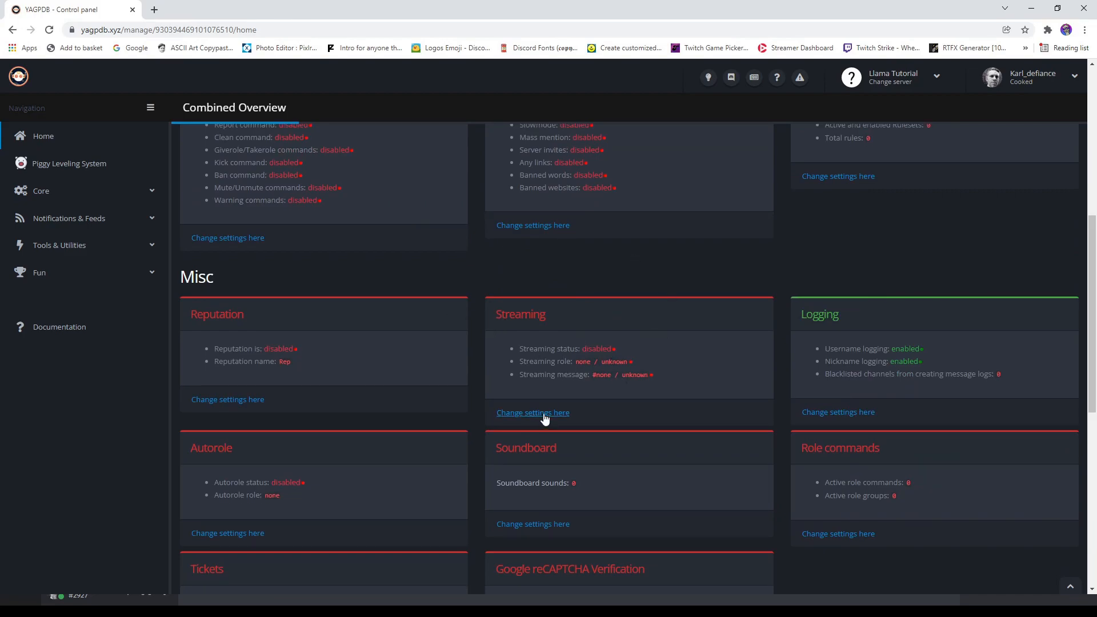
click(533, 413)
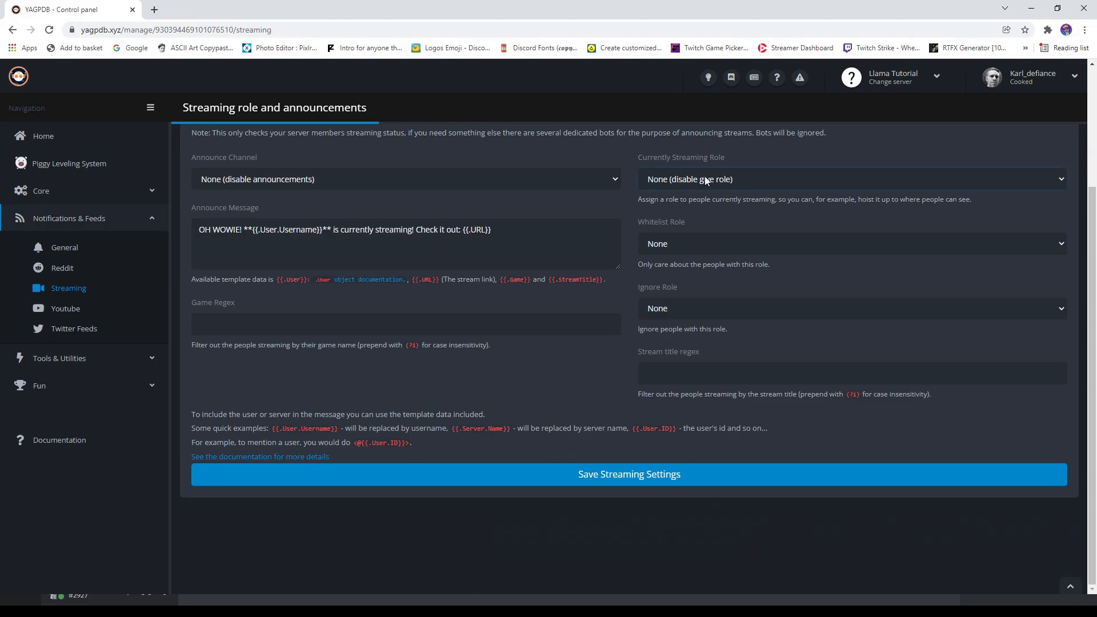
mouse_move(627, 168)
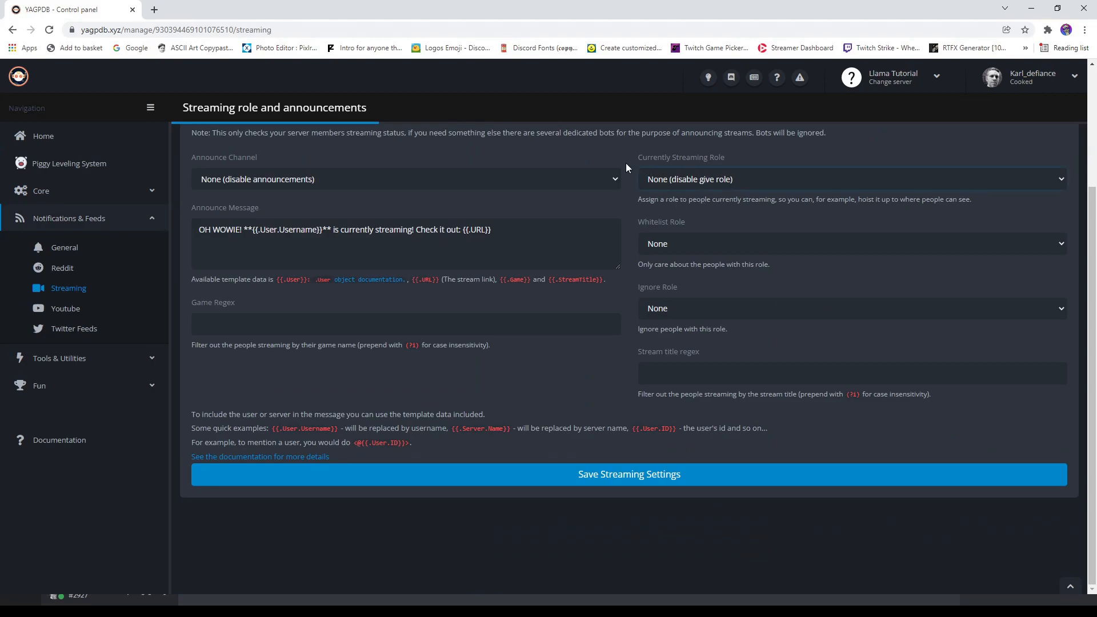
mouse_move(706, 184)
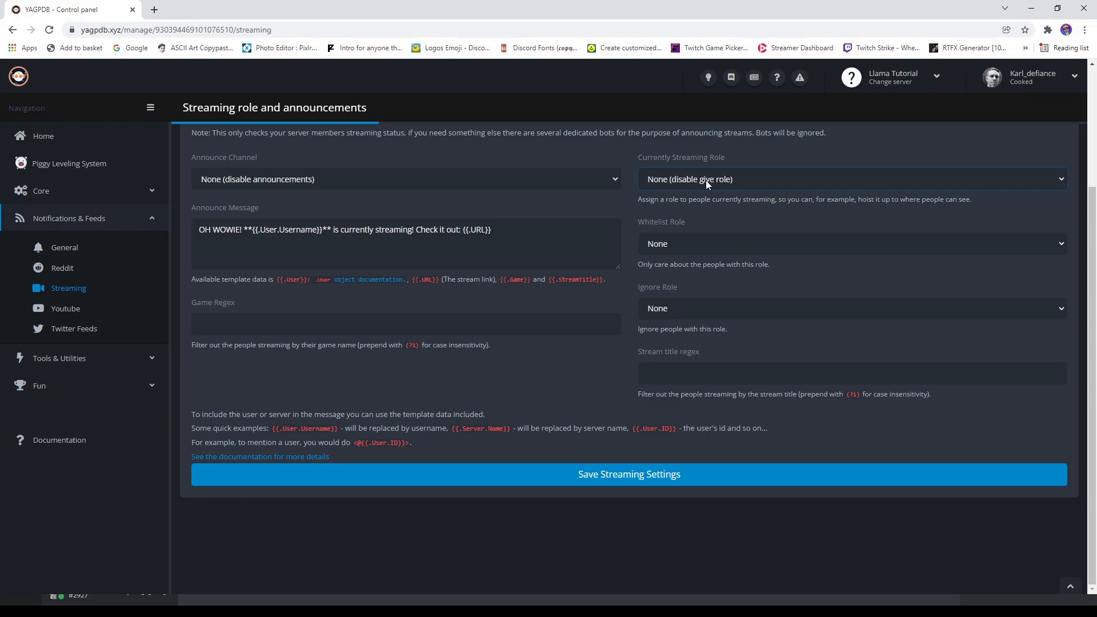
mouse_move(632, 524)
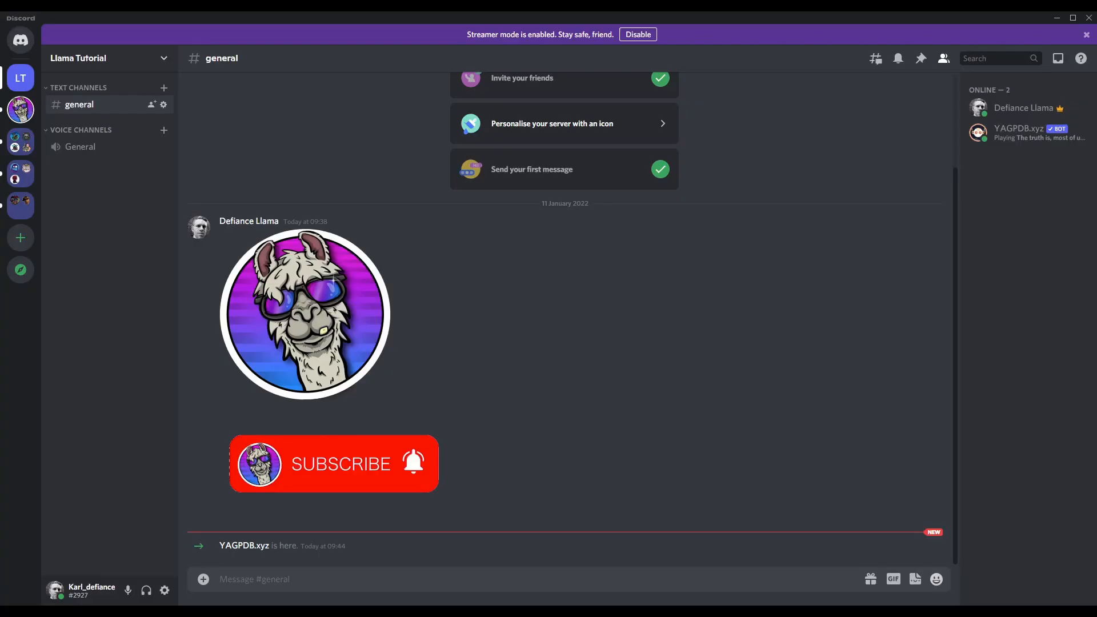
Enter the server settings from the server name menu, then return to the browser.
click(109, 58)
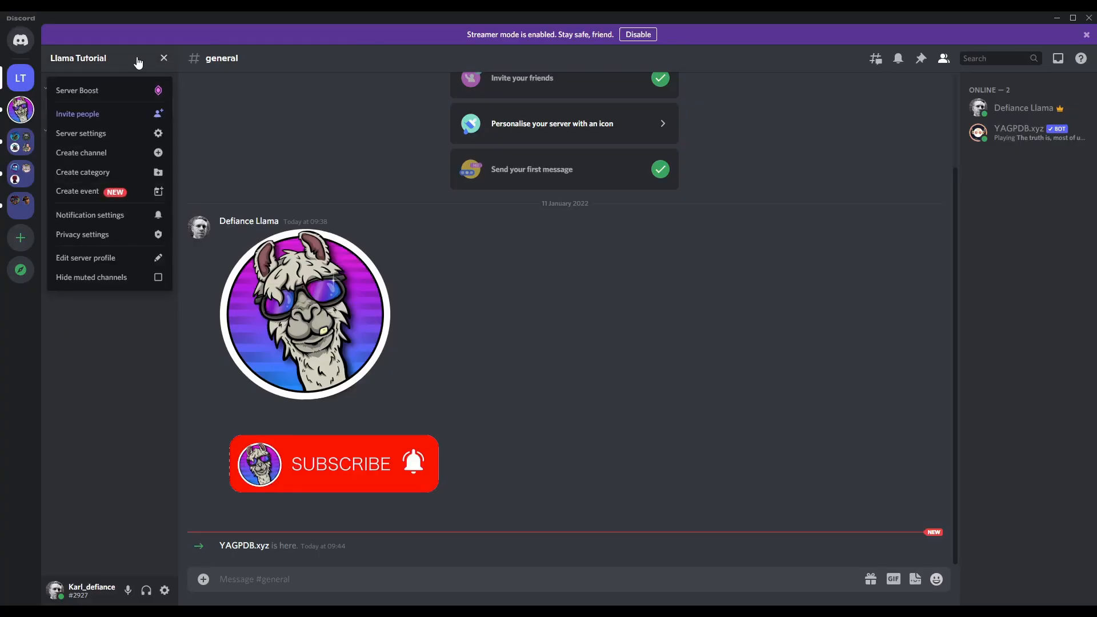
click(80, 133)
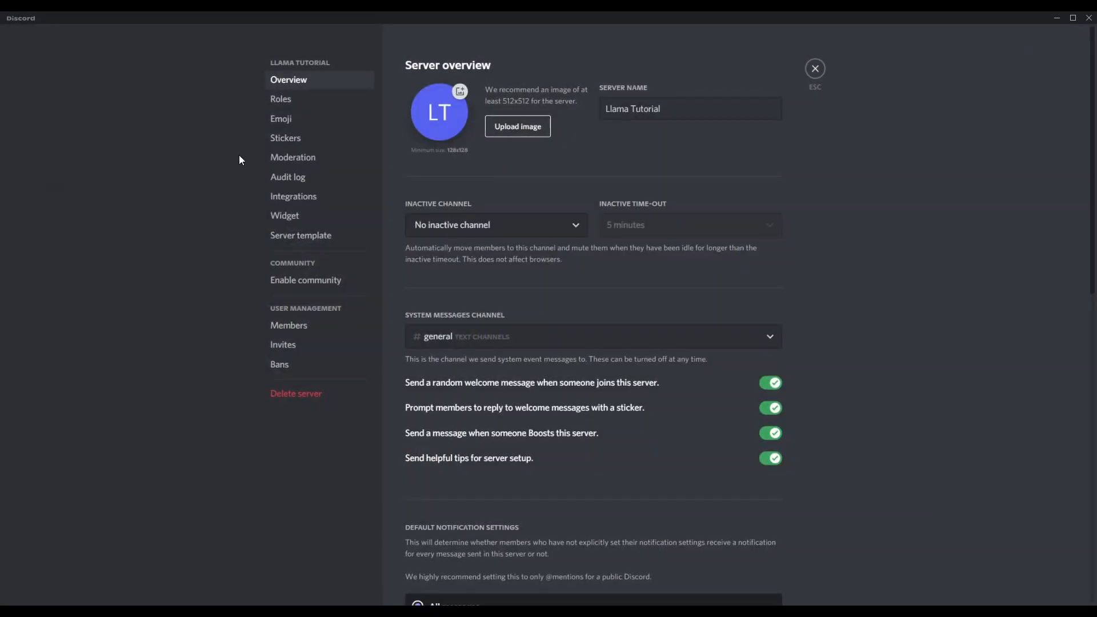
click(281, 98)
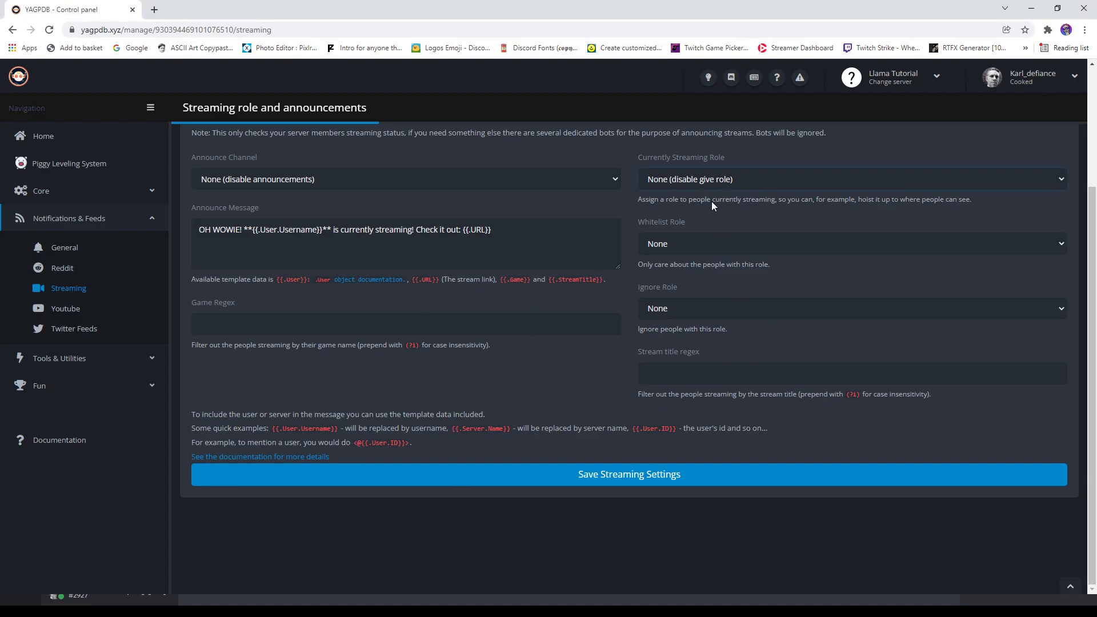
Set the Currently Streaming Role to Now Streaming and save the streaming settings.
click(490, 230)
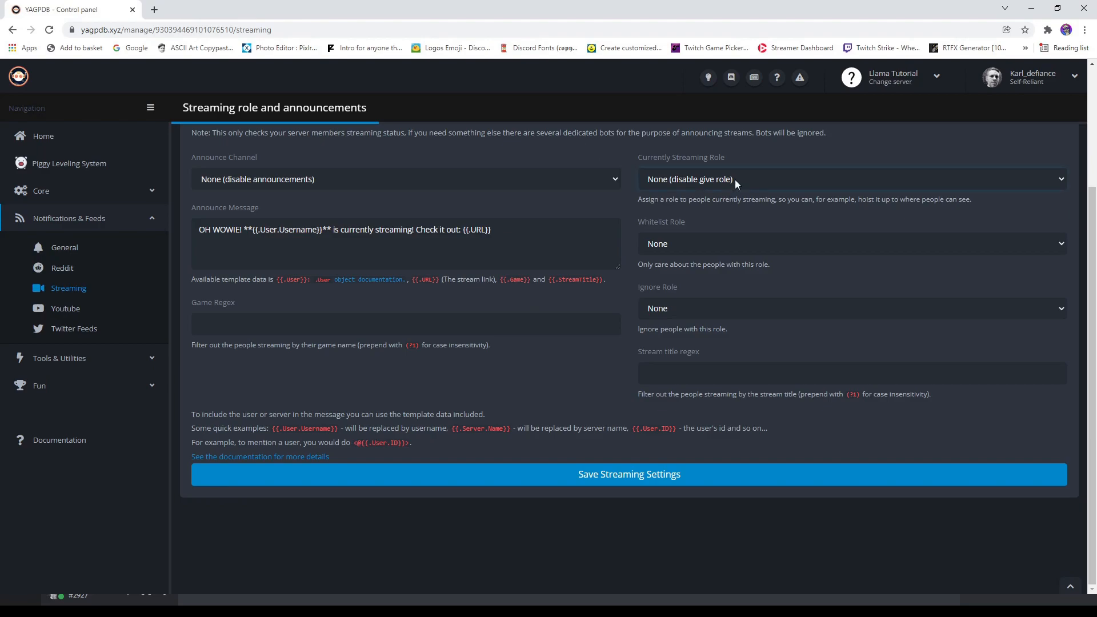
click(849, 179)
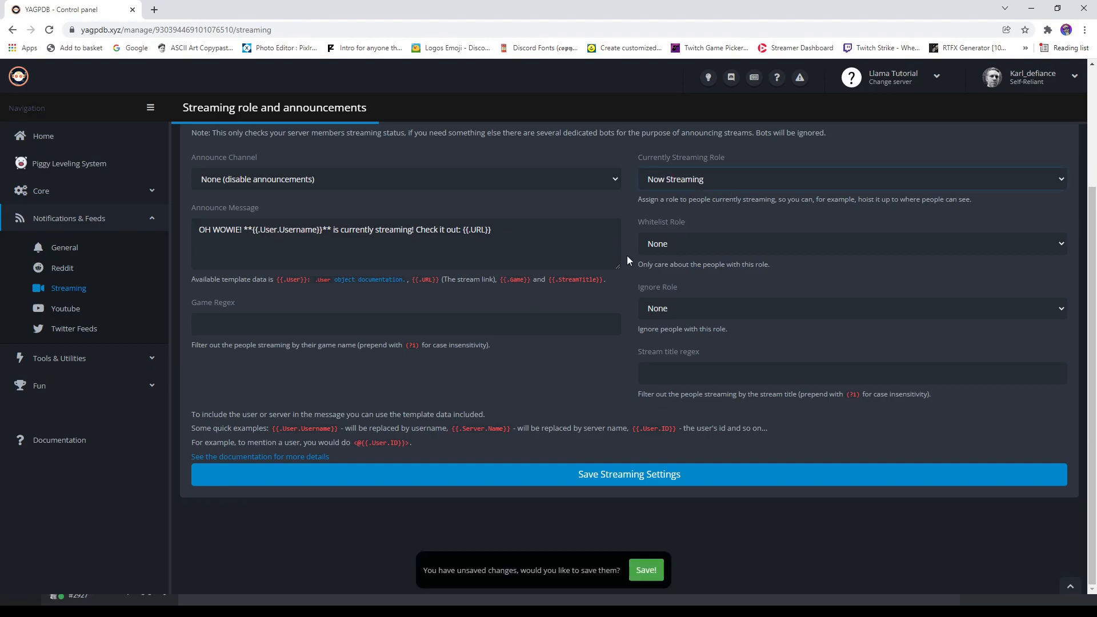
mouse_move(666, 250)
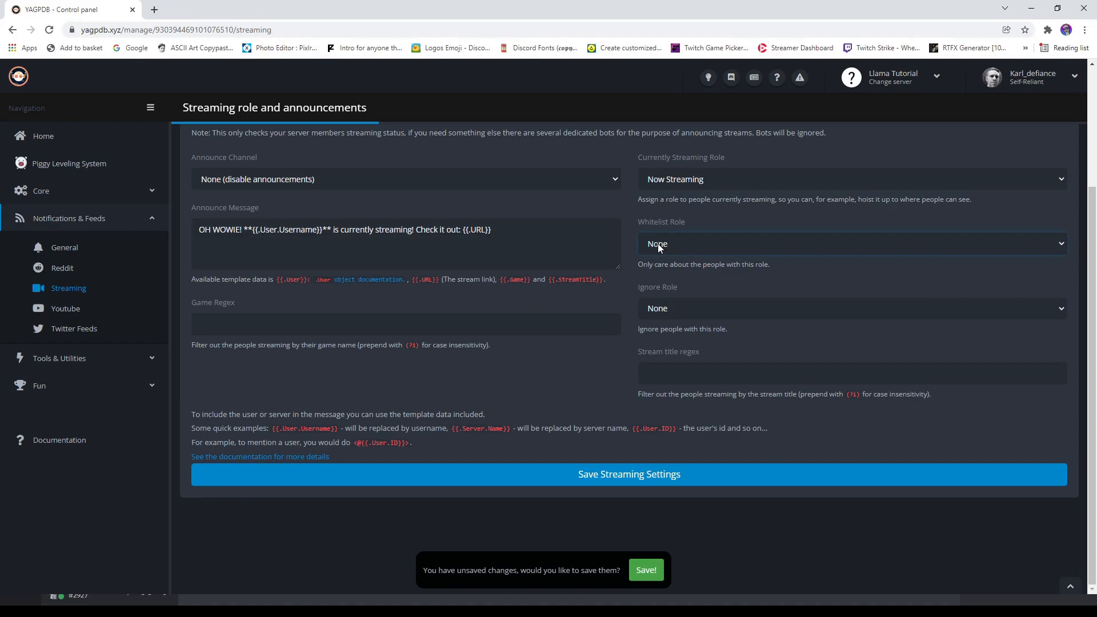
mouse_move(672, 228)
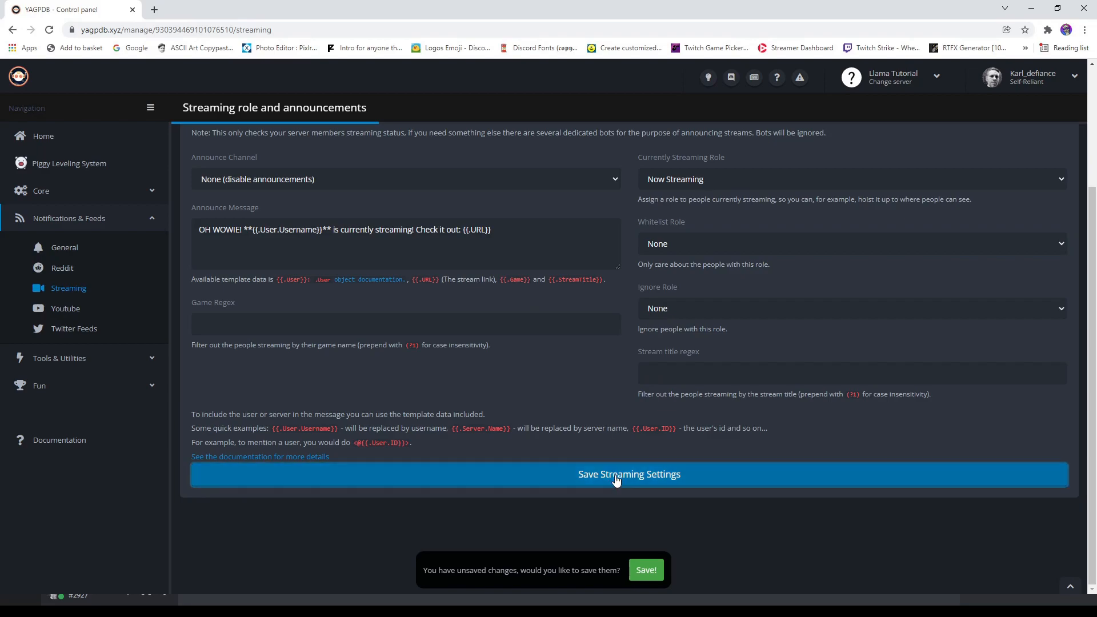
click(627, 475)
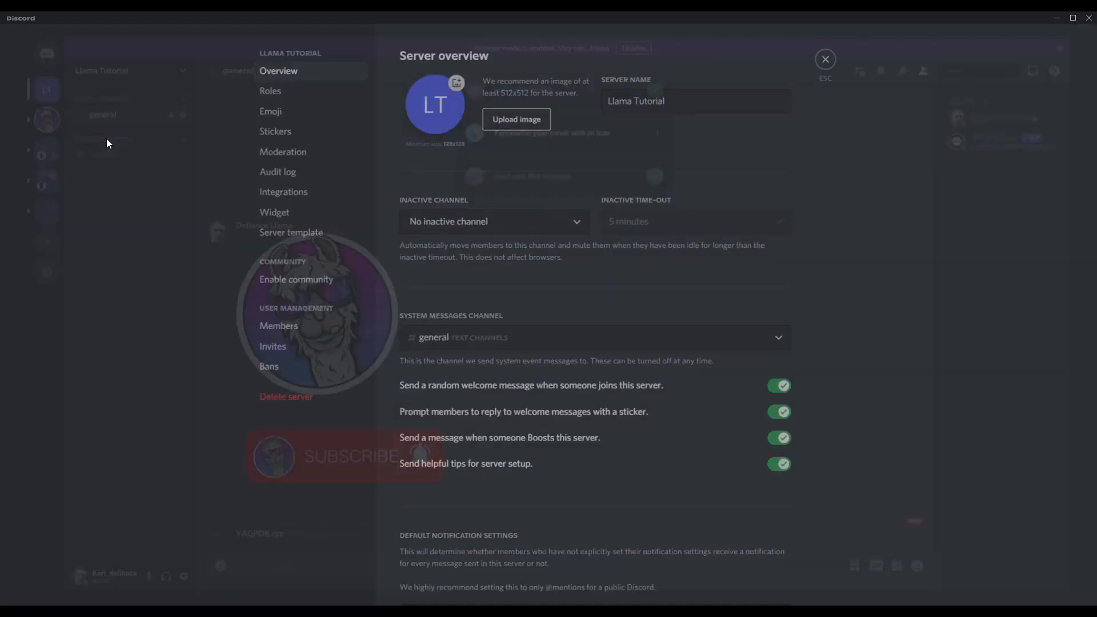
Show the Roles page, where YAGPDB.xyz sits above Now Streaming.
click(270, 90)
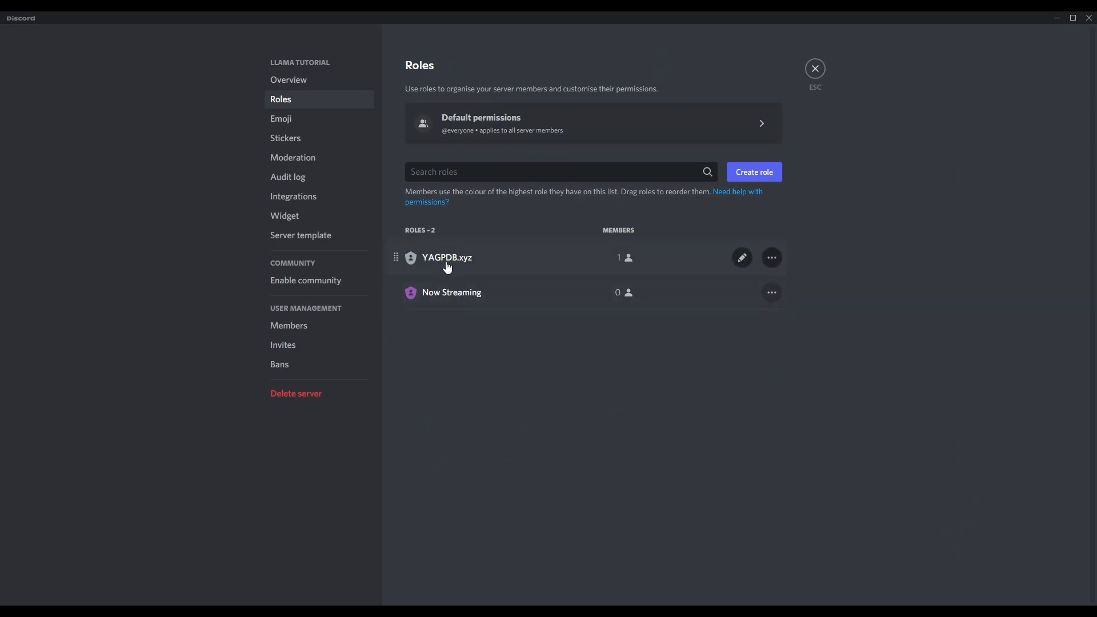
mouse_move(466, 264)
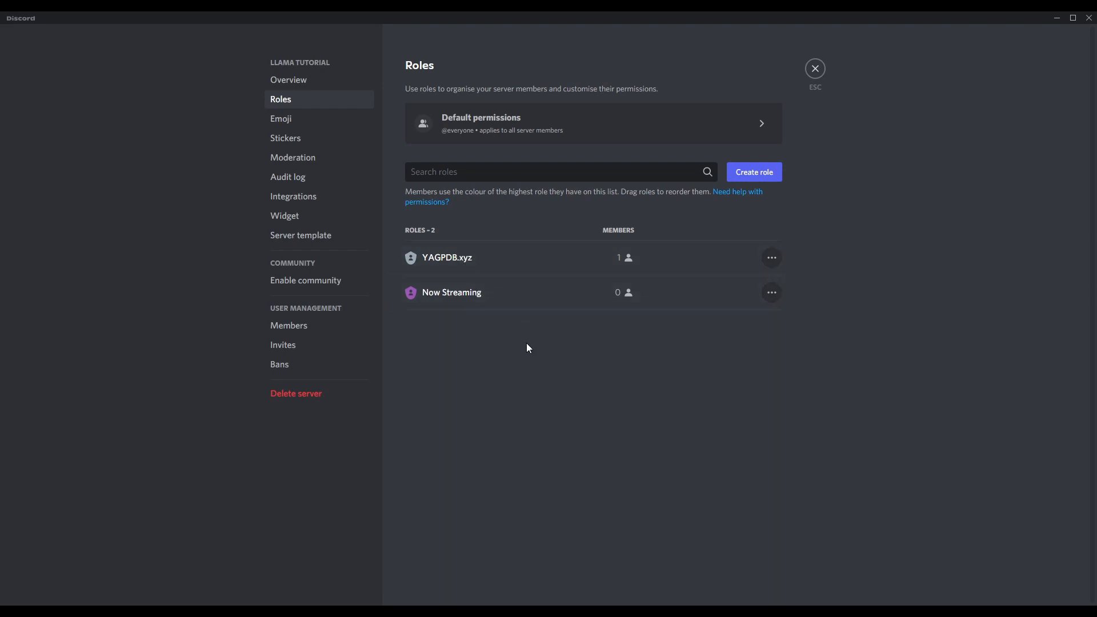
mouse_move(528, 351)
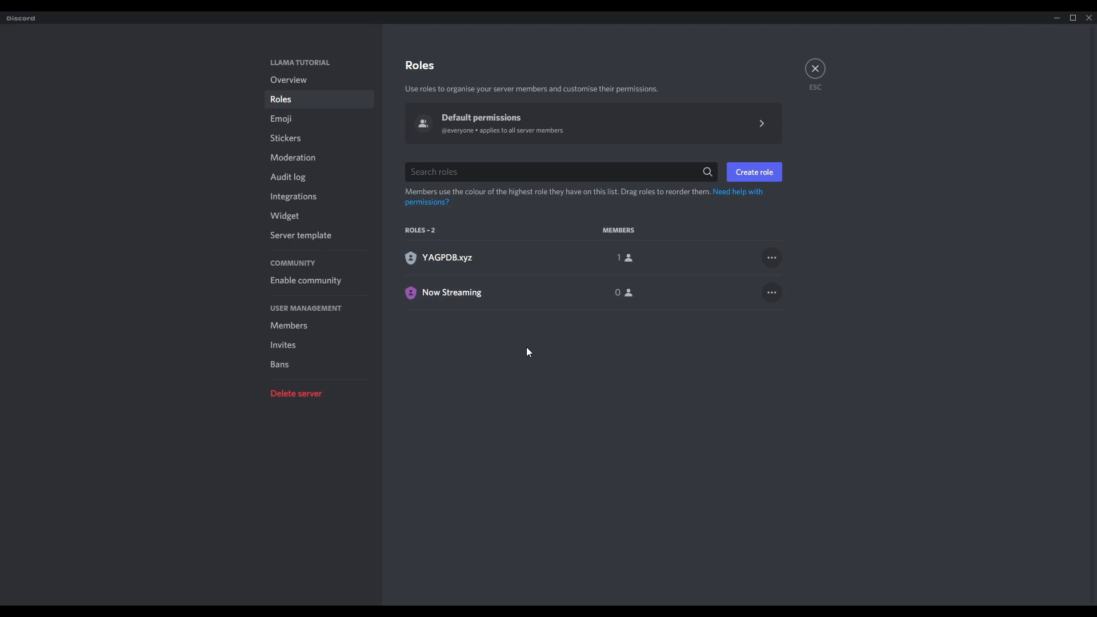
mouse_move(530, 319)
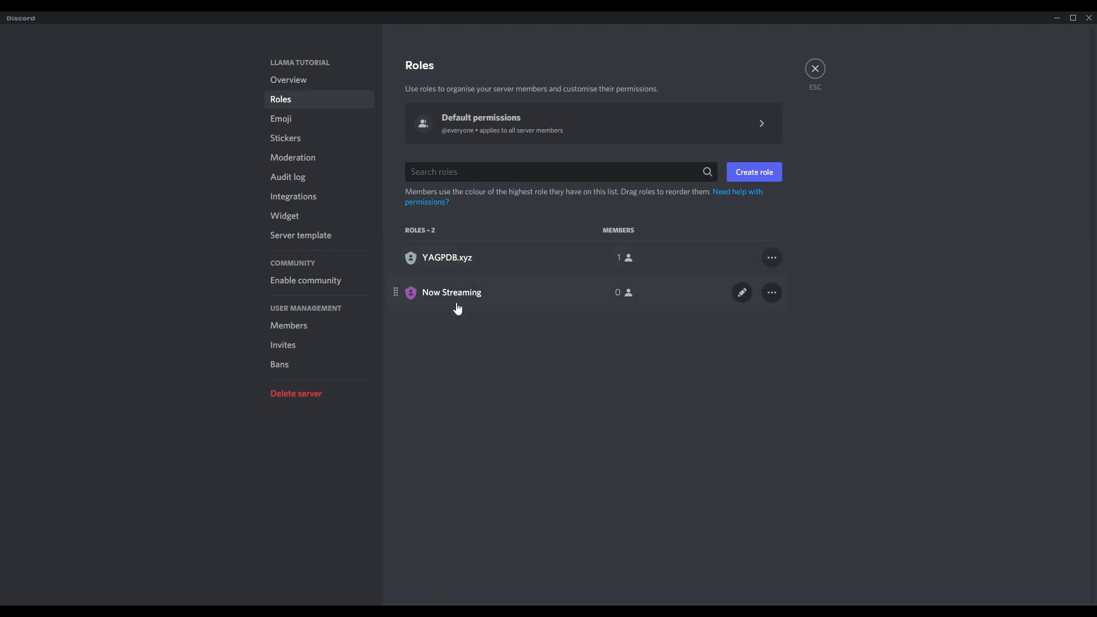
mouse_move(454, 378)
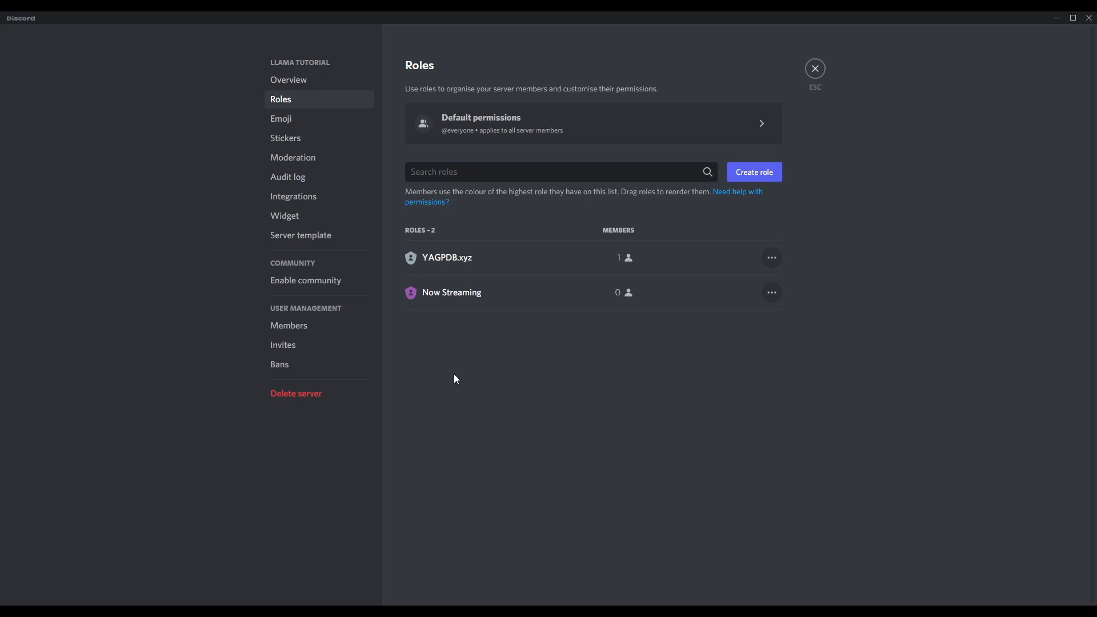
mouse_move(844, 91)
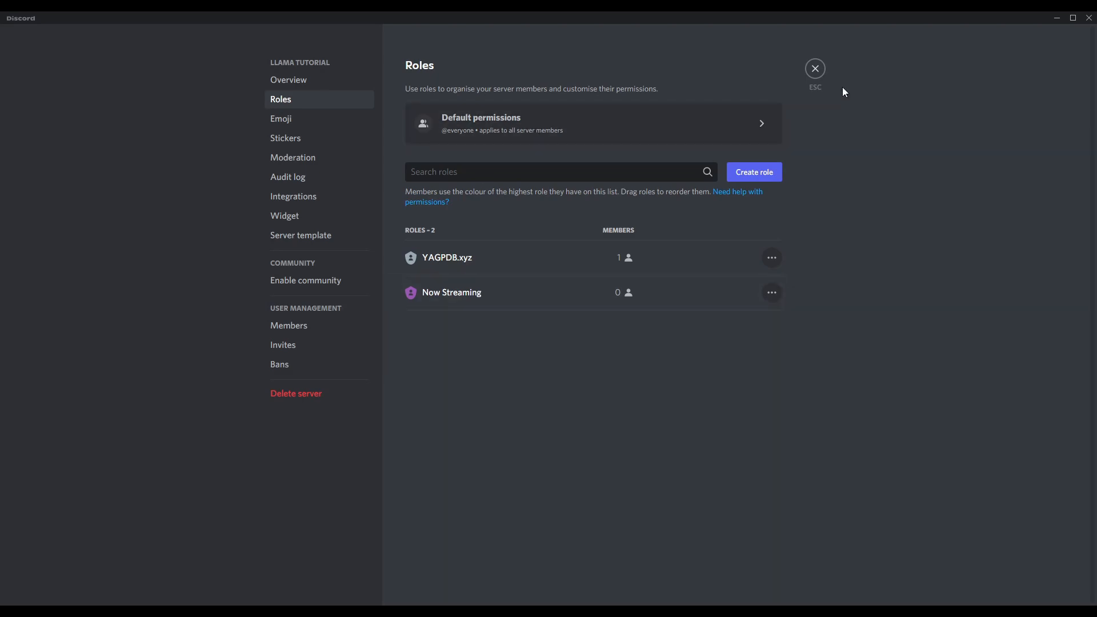
Close Server Settings and return to the Llama Tutorial general channel.
click(815, 69)
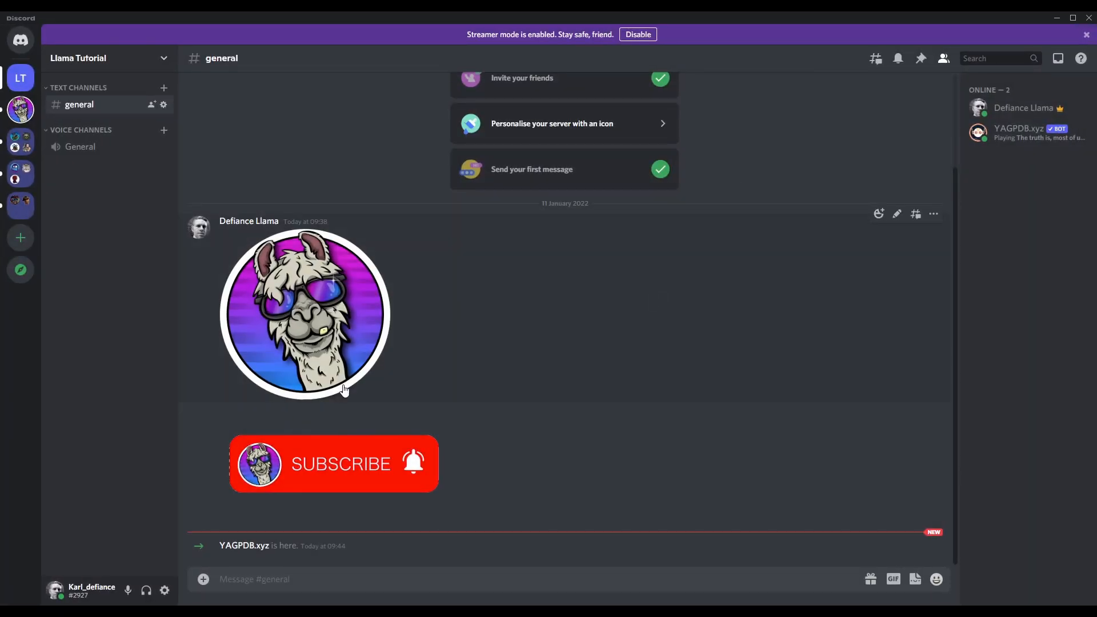
mouse_move(444, 26)
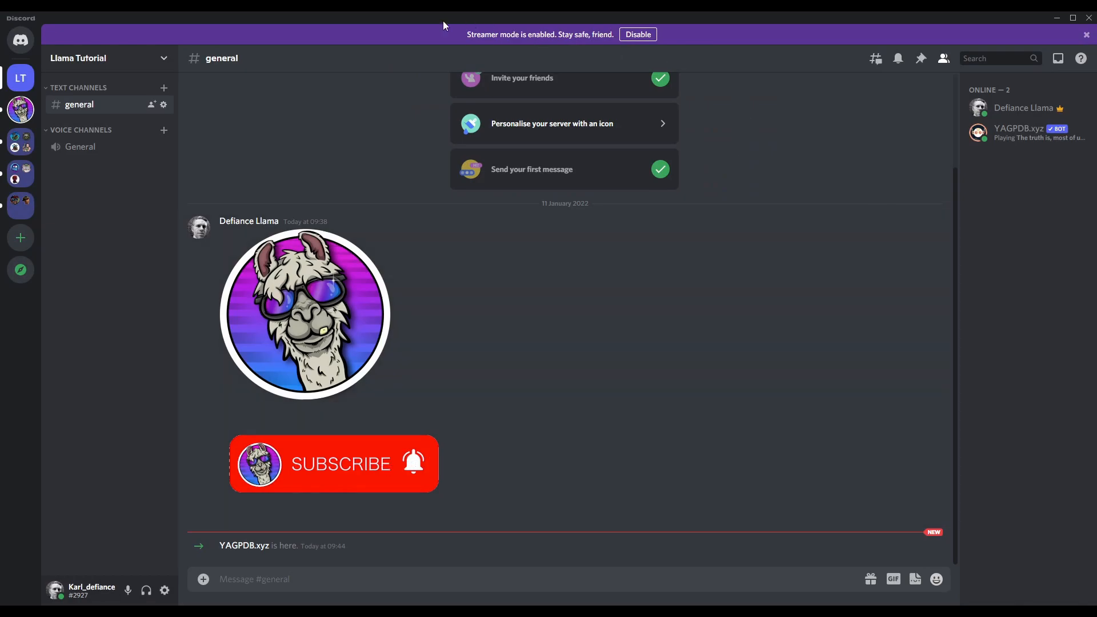
mouse_move(644, 52)
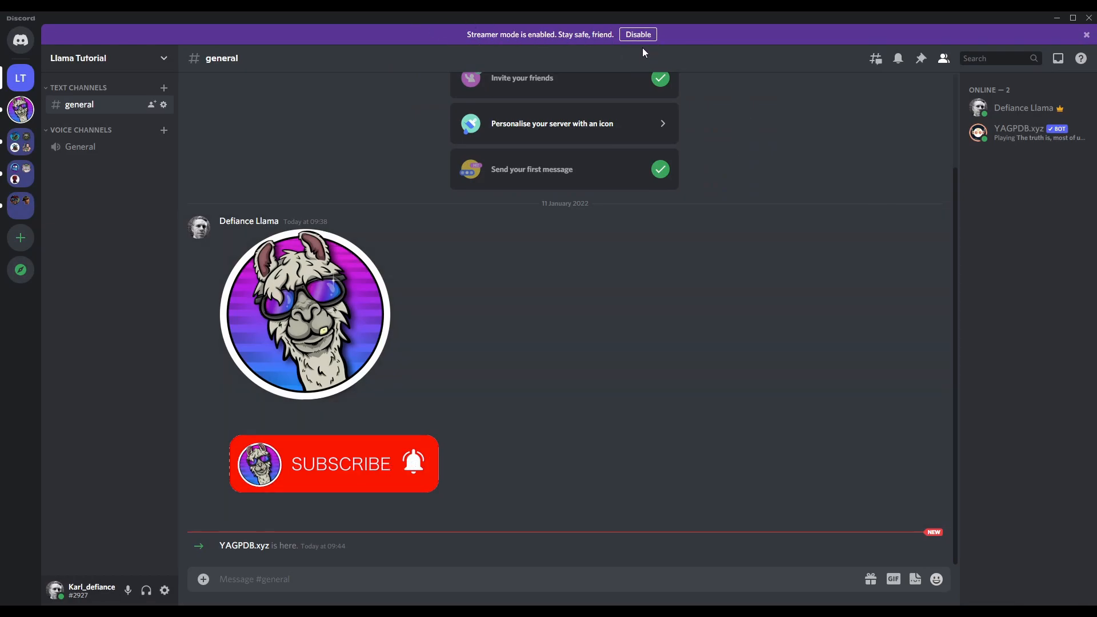
mouse_move(654, 242)
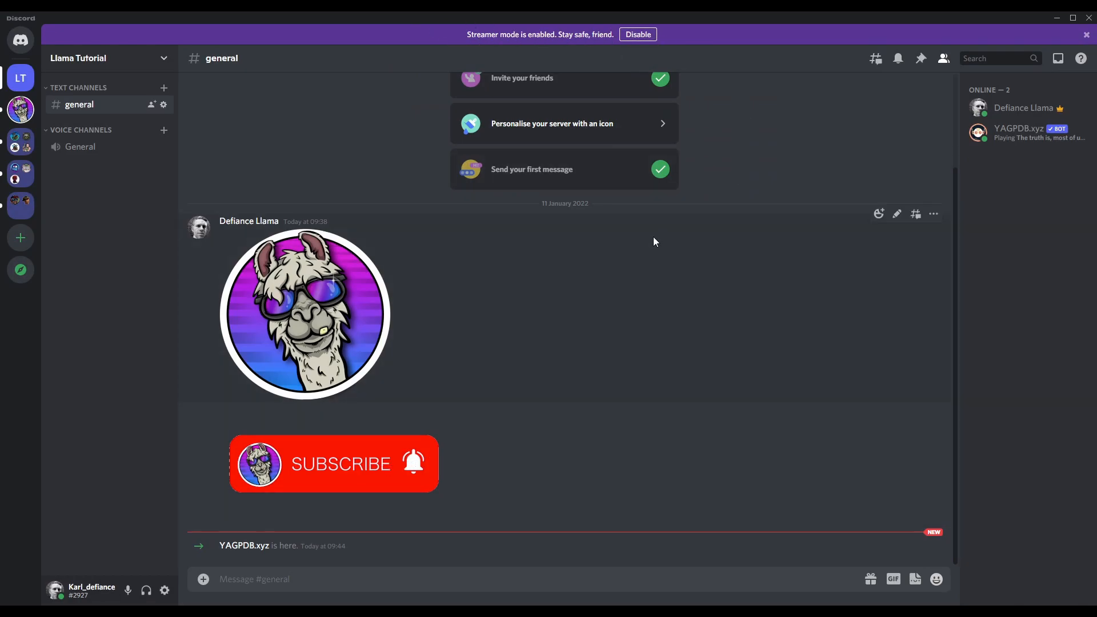